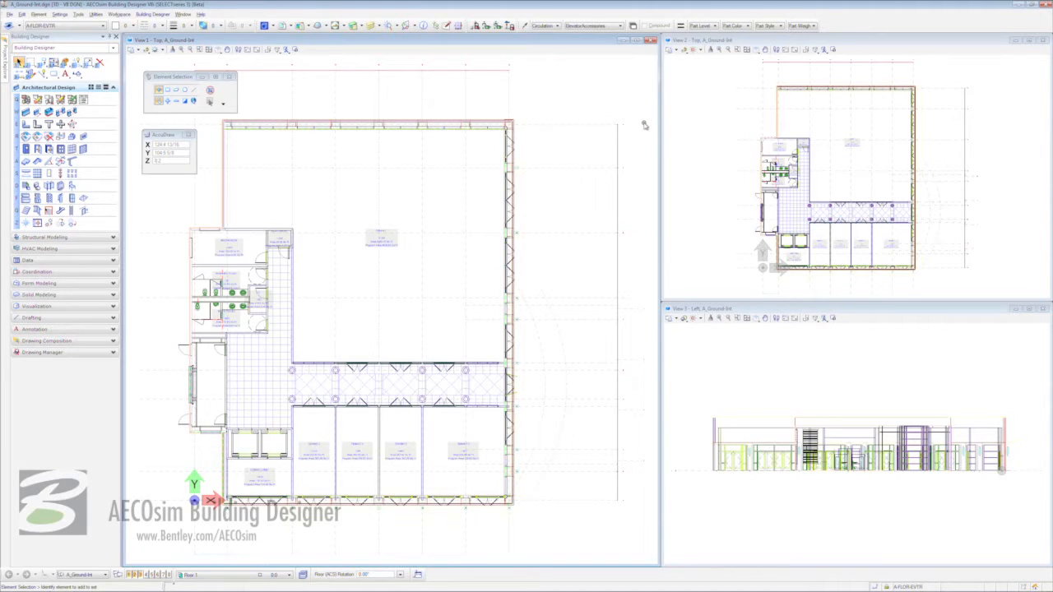
mouse_move(605, 112)
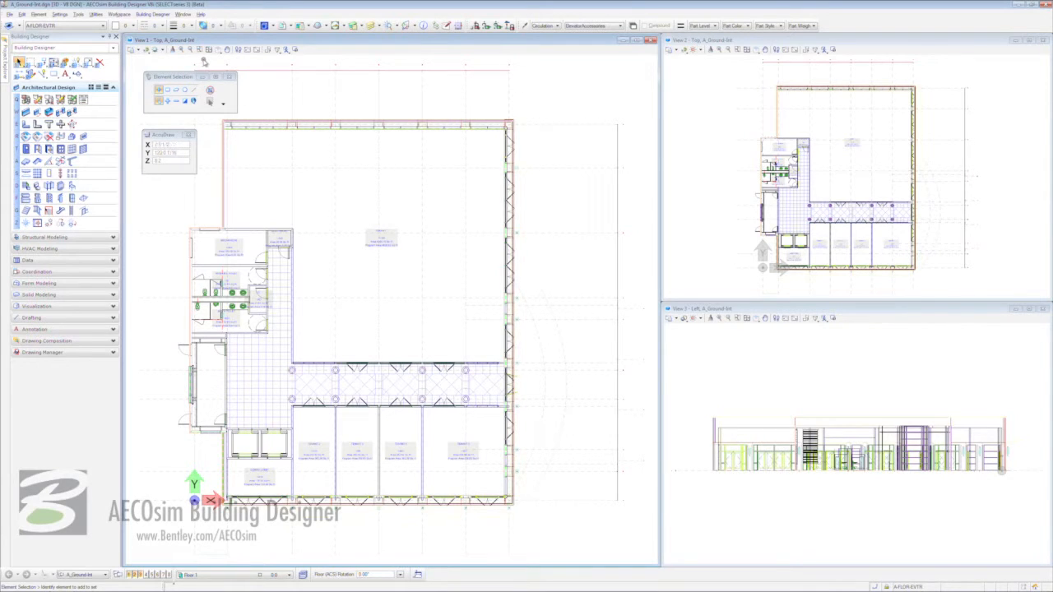
Step: Zoom the plan view in on the stairwell core using Window Area
click(201, 49)
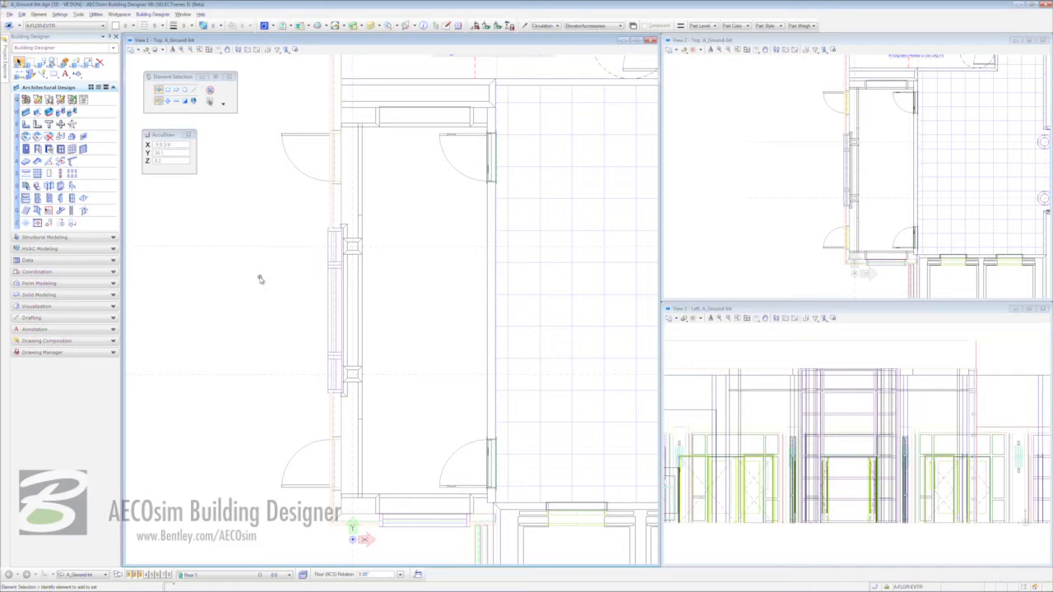
mouse_move(265, 224)
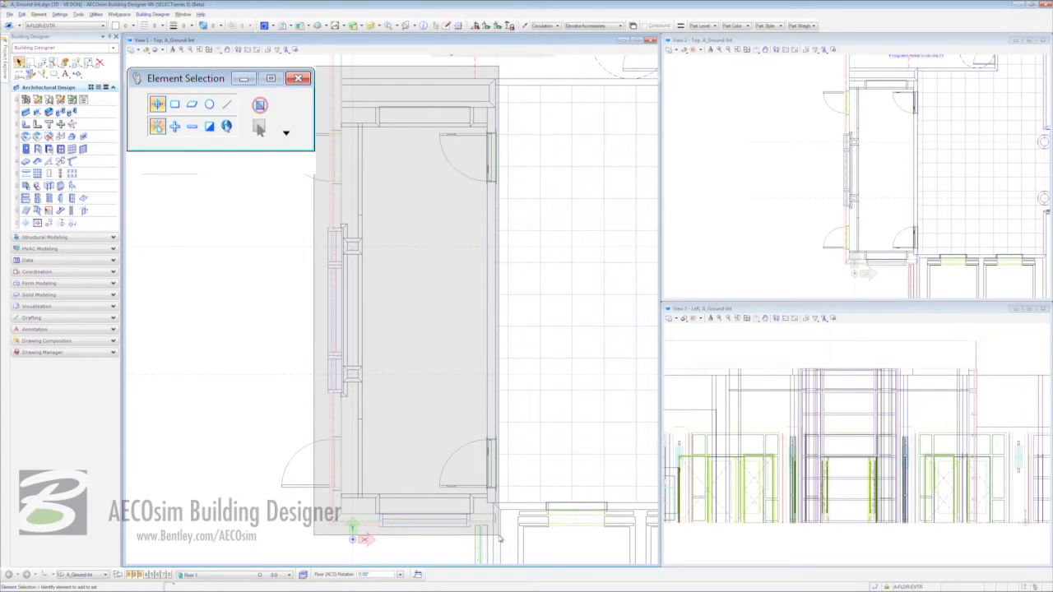
Step: Select the walls and doors enclosing the stairwell core with Element Selection
click(260, 128)
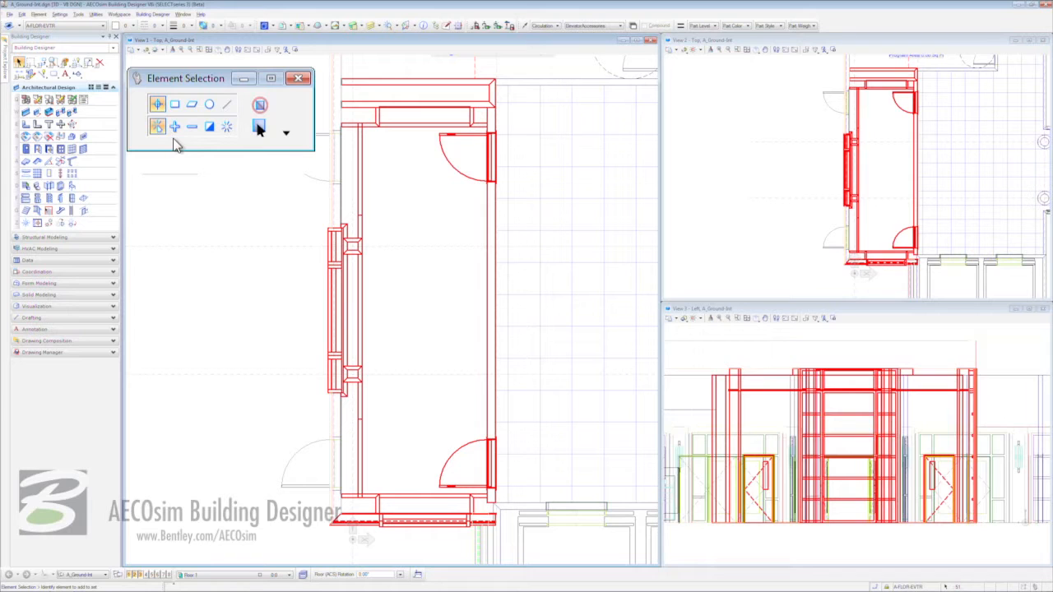
mouse_move(196, 151)
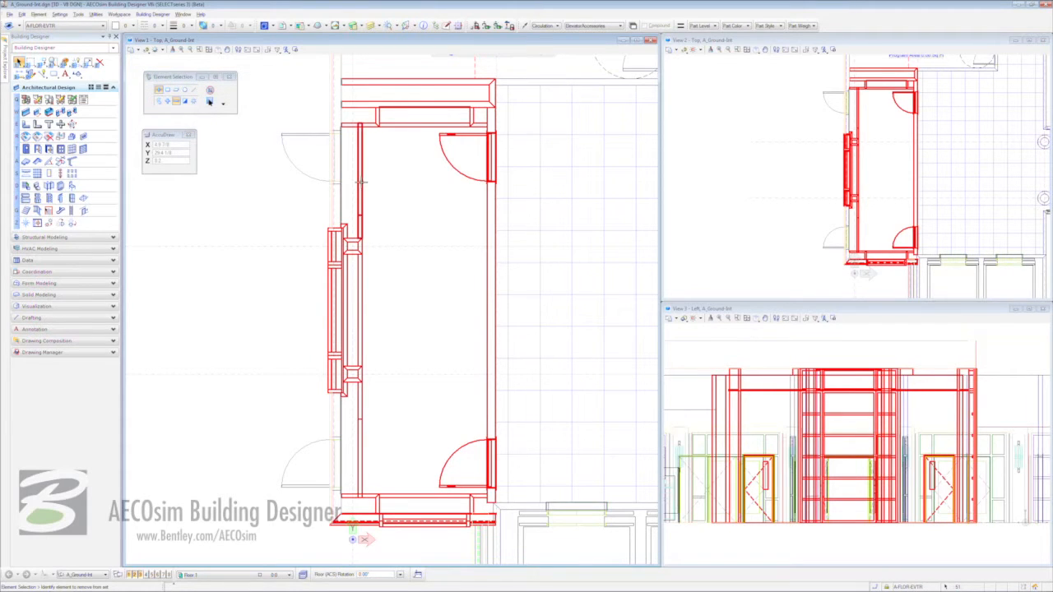
mouse_move(359, 206)
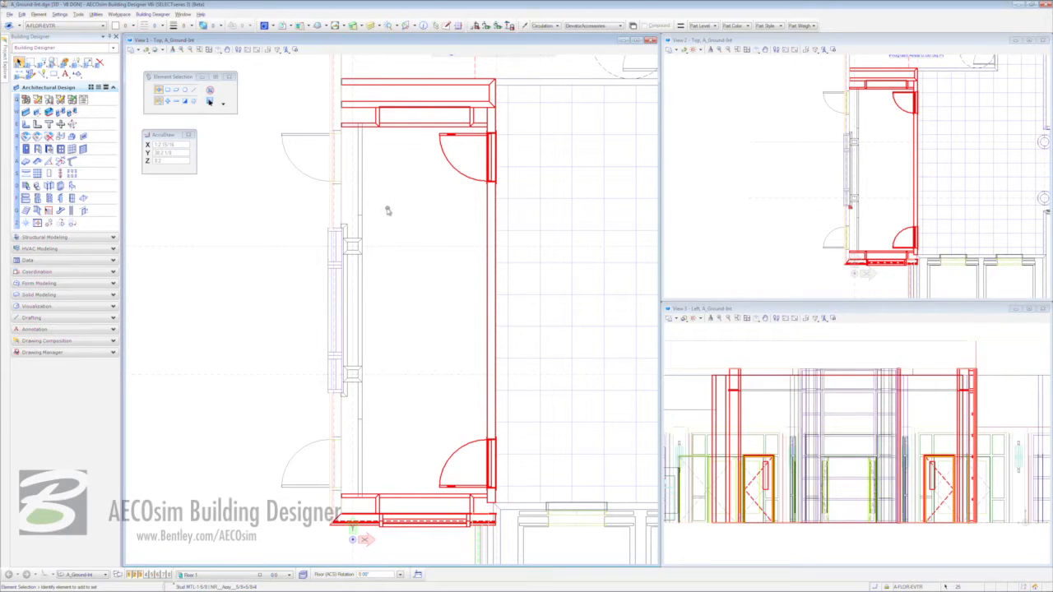
mouse_move(471, 234)
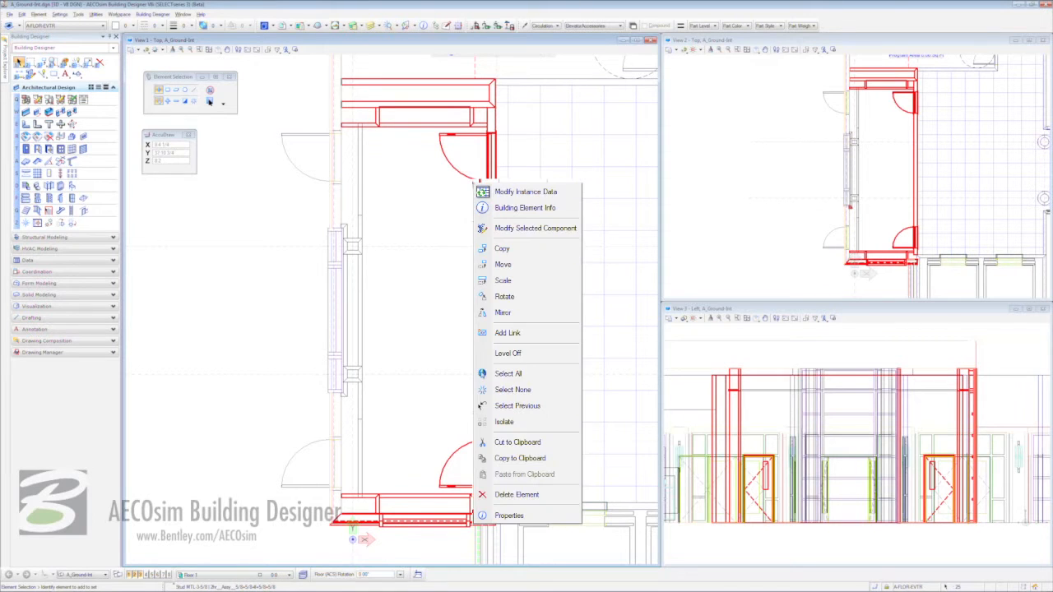
mouse_move(526, 280)
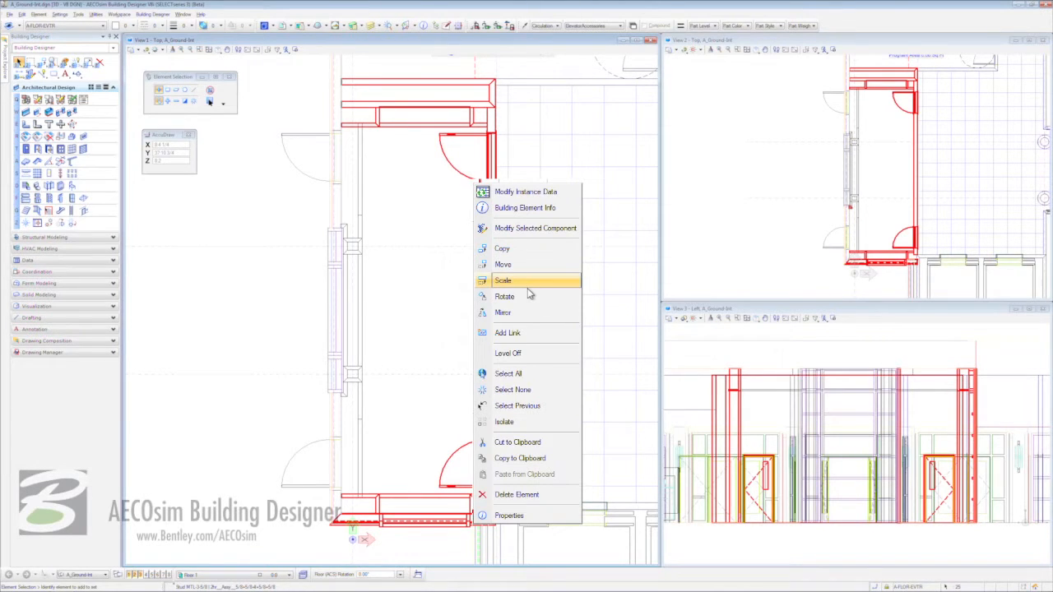
Step: Isolate the selected stairwell walls and doors, hiding the rest of the model
click(503, 422)
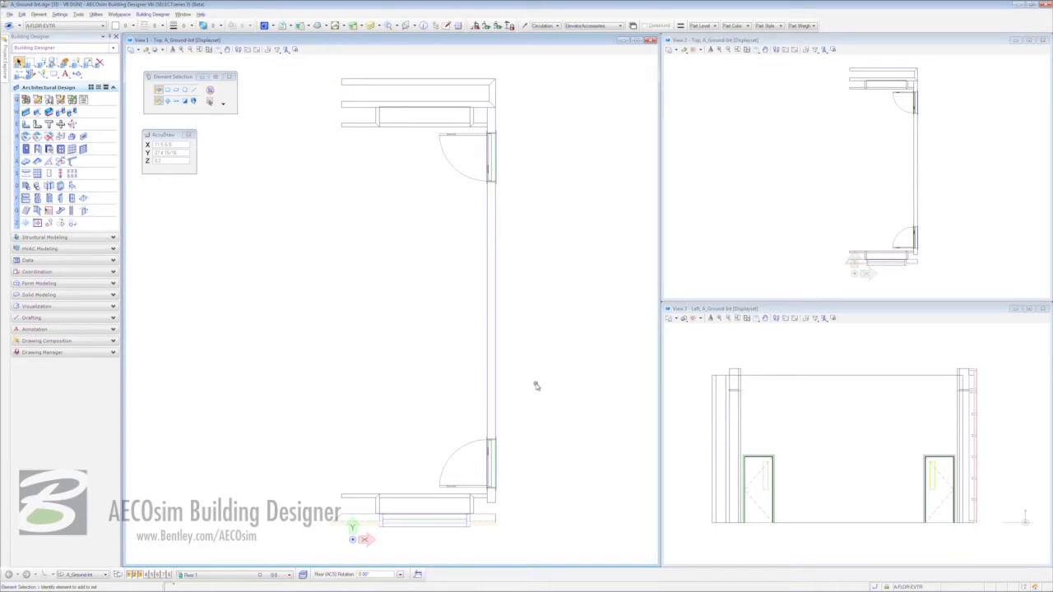
mouse_move(642, 158)
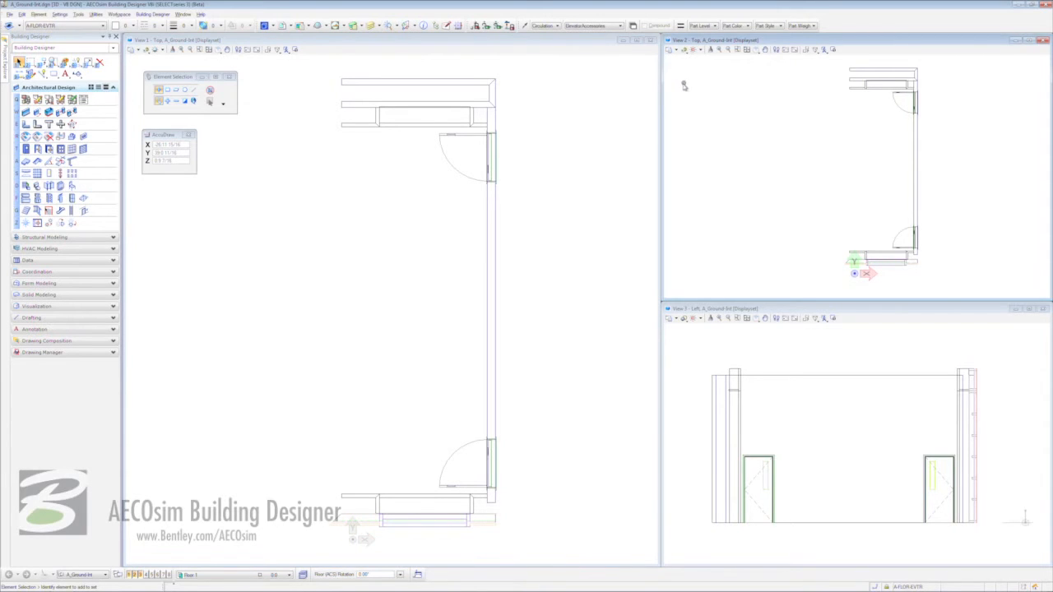
Step: Set View 2 to Isometric, View 3 to Smooth shading, and restore the full plan in View 1
click(684, 49)
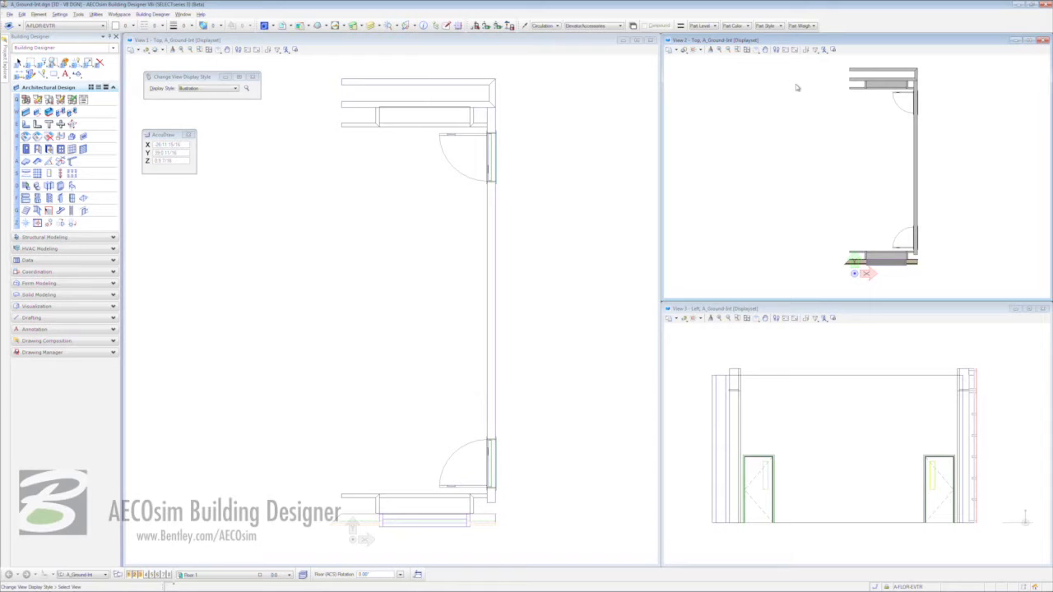
click(756, 50)
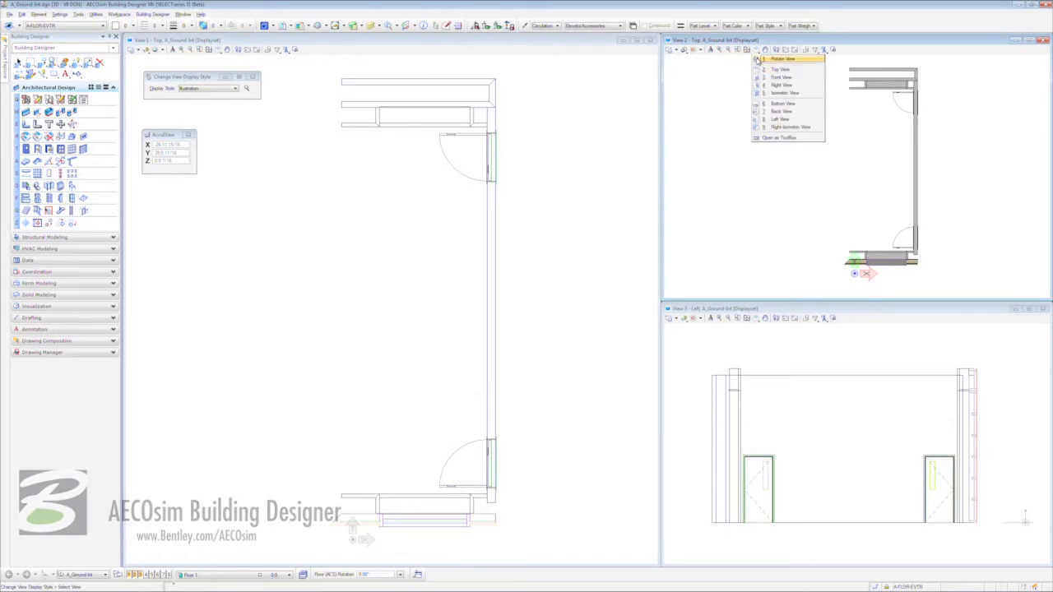
click(785, 92)
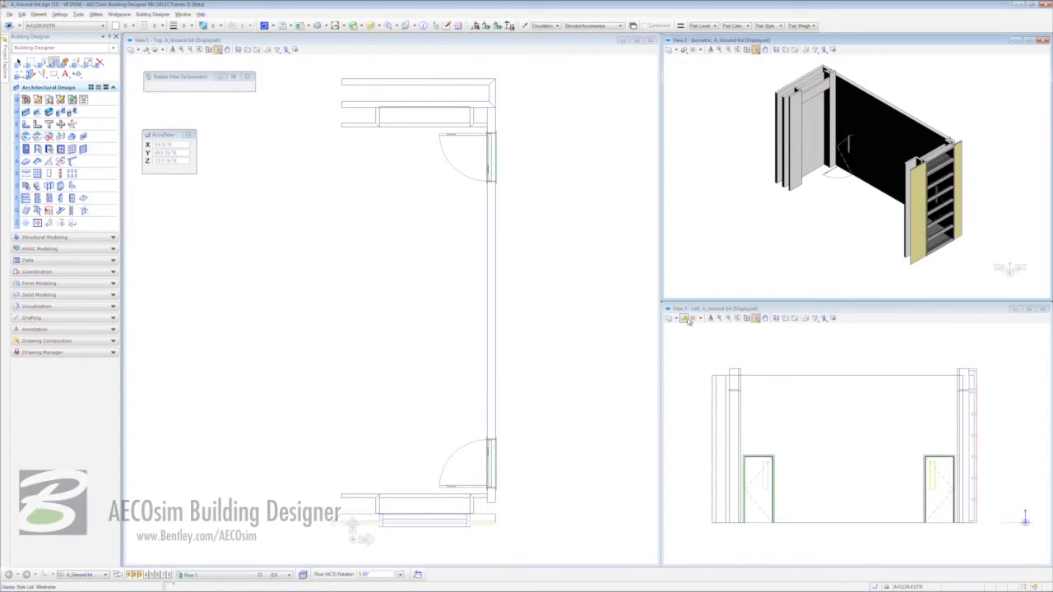
click(688, 319)
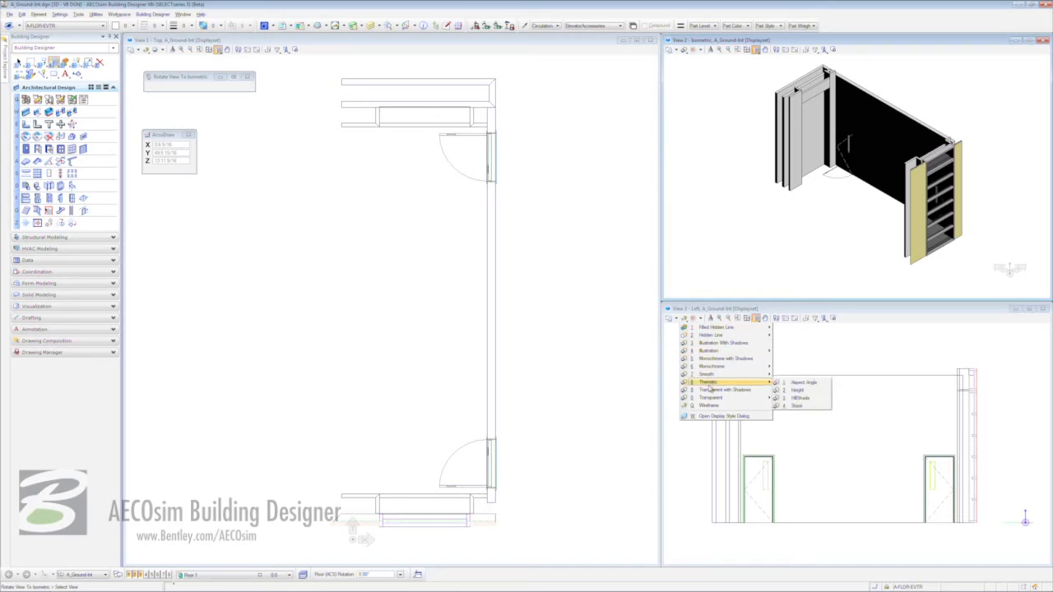
click(711, 396)
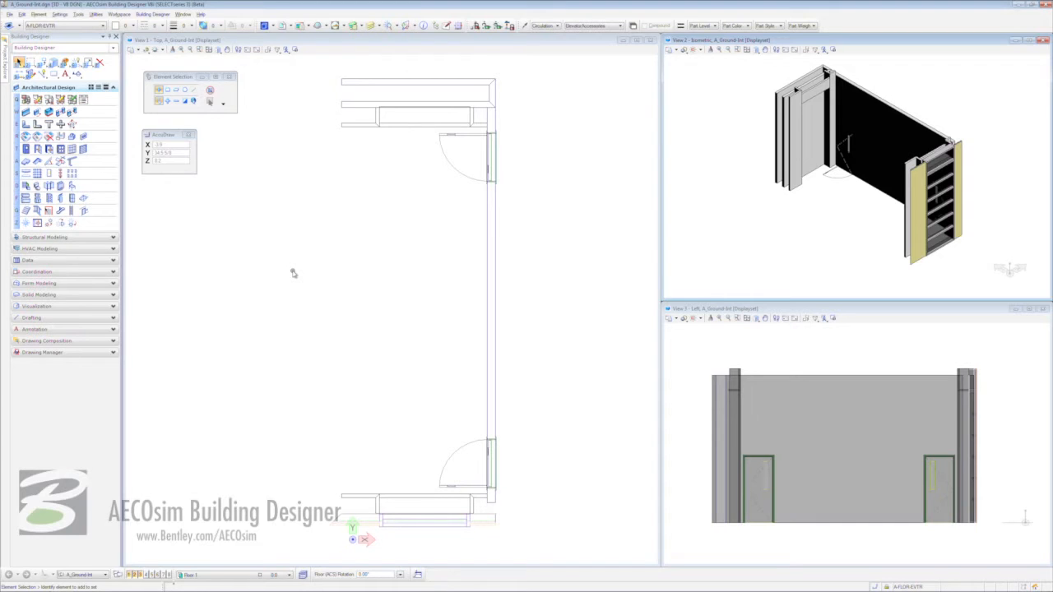
mouse_move(231, 248)
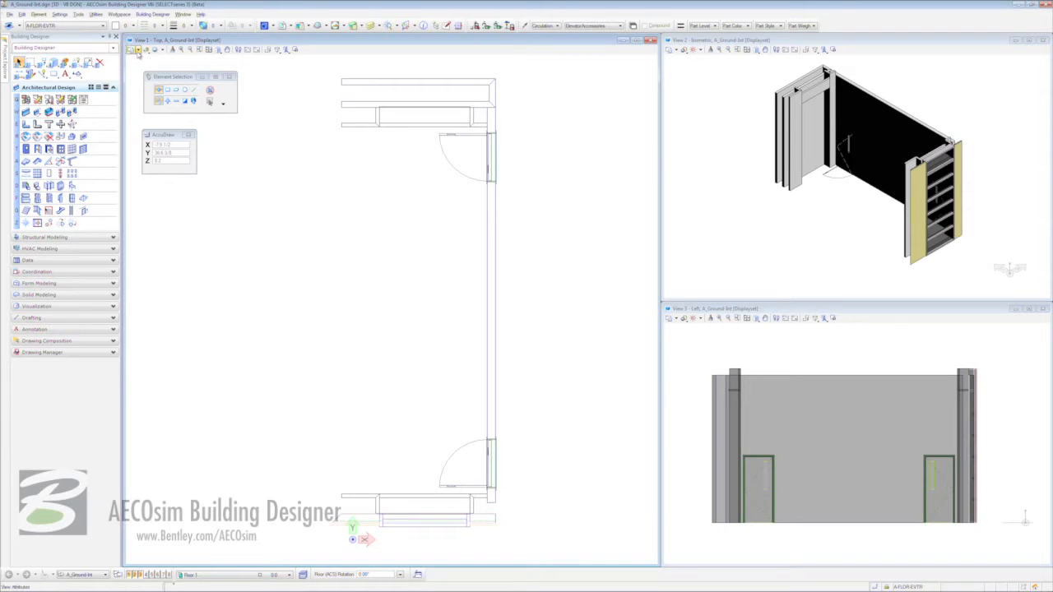
click(138, 49)
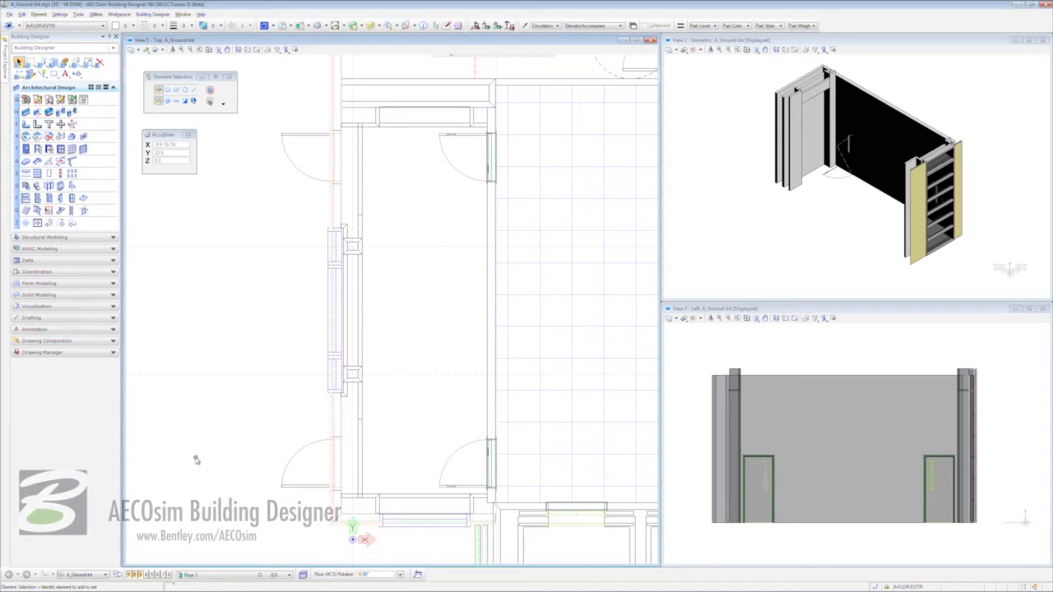
mouse_move(143, 197)
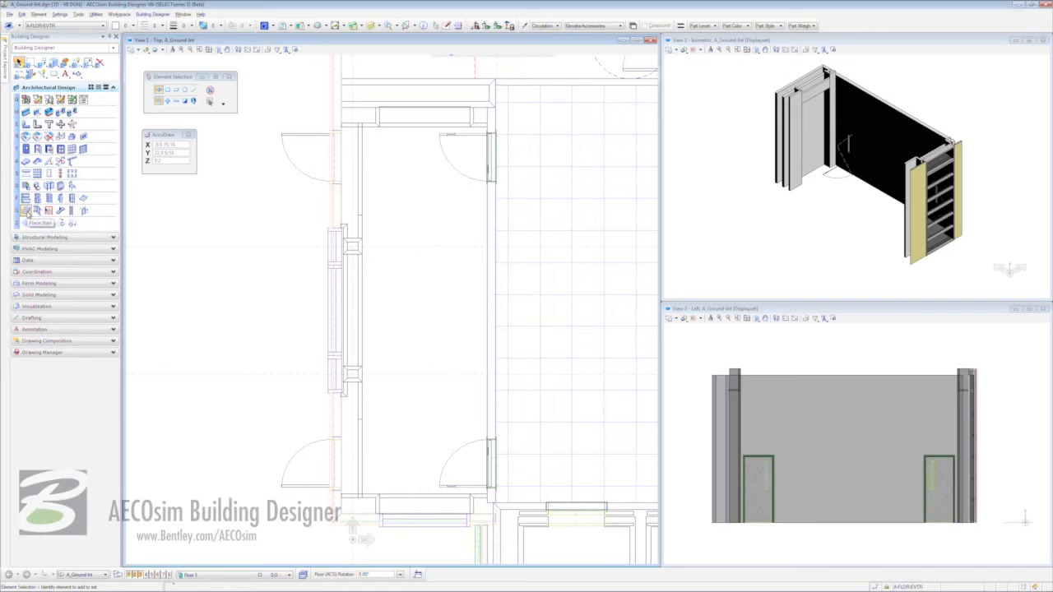
Step: Start Place Stair with the Concrete Stair | Monolithic type chosen
click(26, 210)
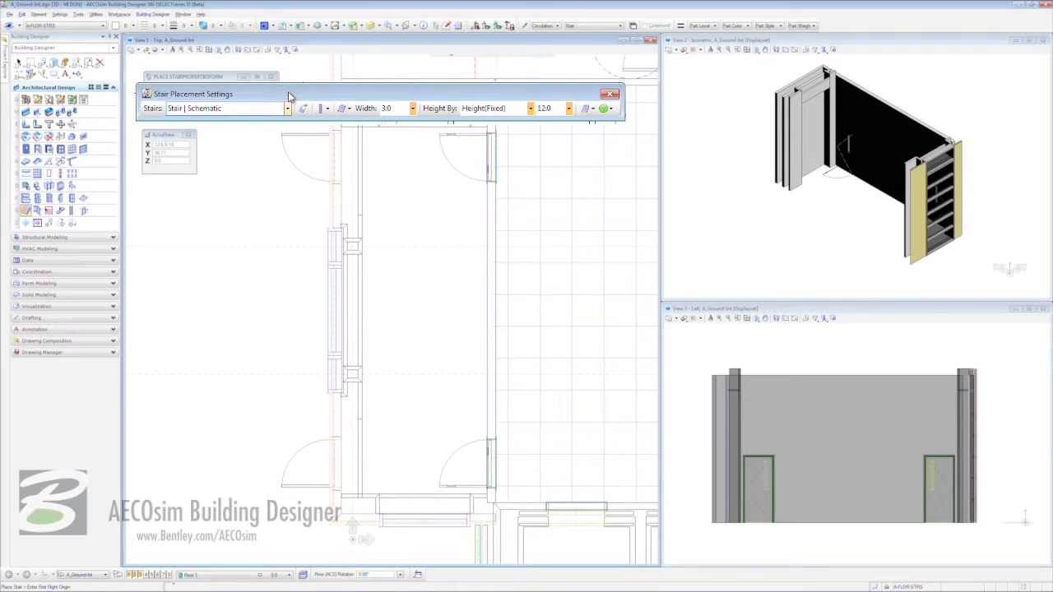
click(286, 109)
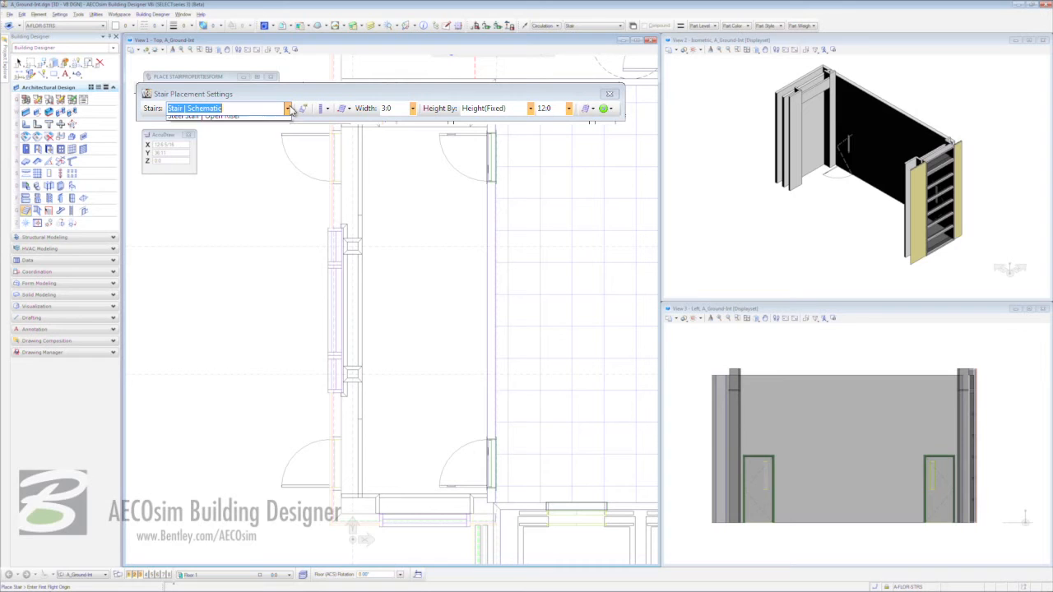
click(288, 109)
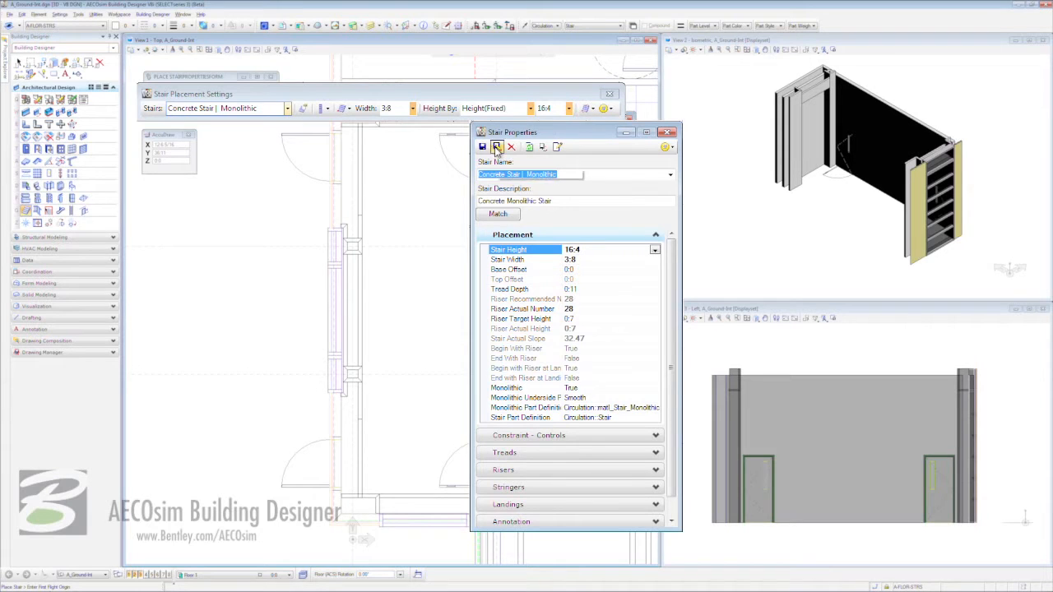
Step: Save the stair as assembly 'PROJECT-STAIR No.1' described 'CONCRETE STAIR'
click(484, 146)
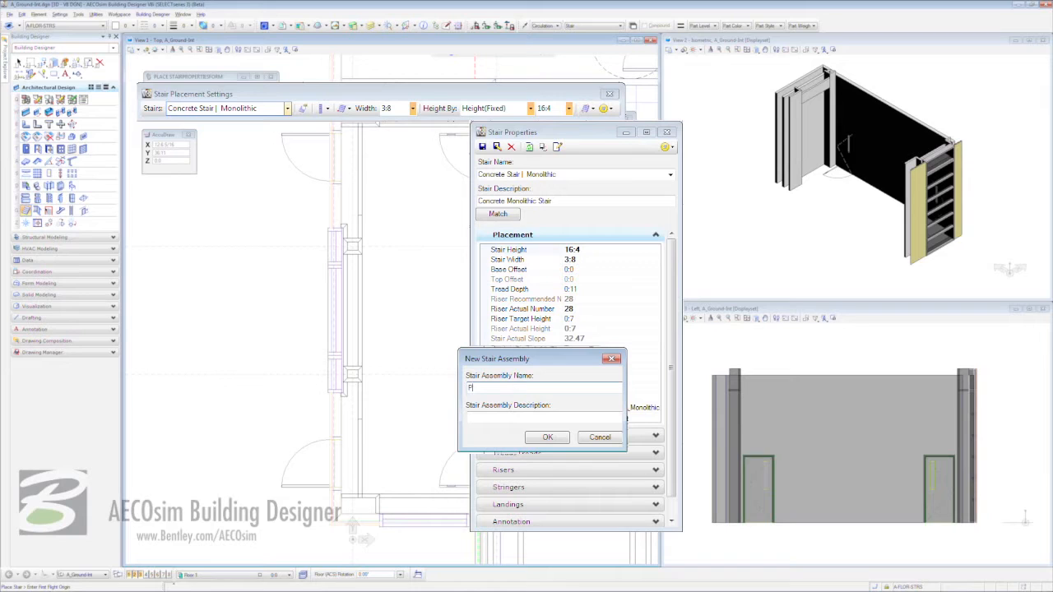
text(PROJECT-STAIR No.1)
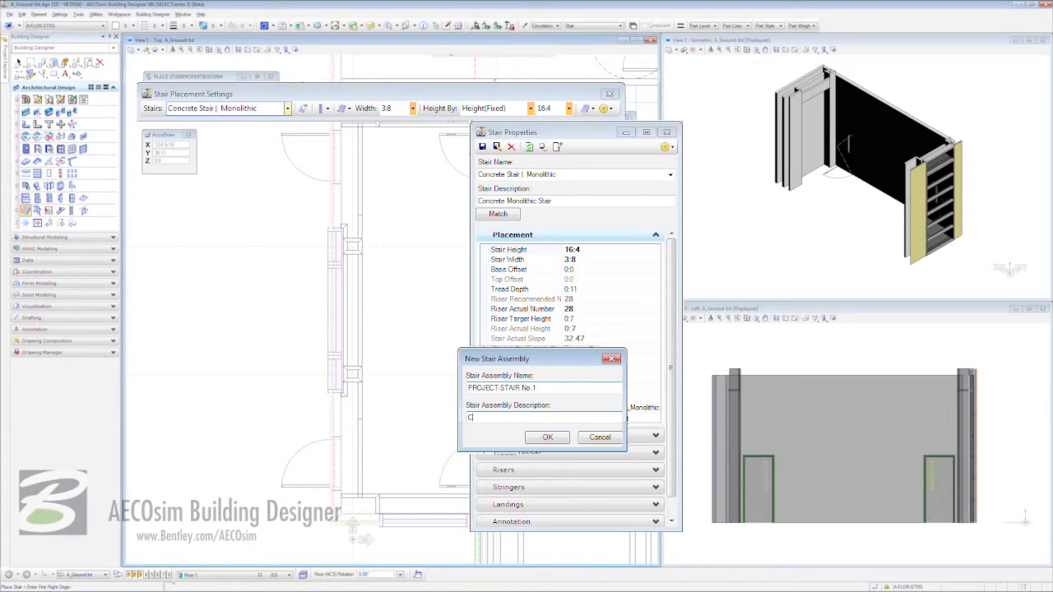
text(ONCRETE STAIR)
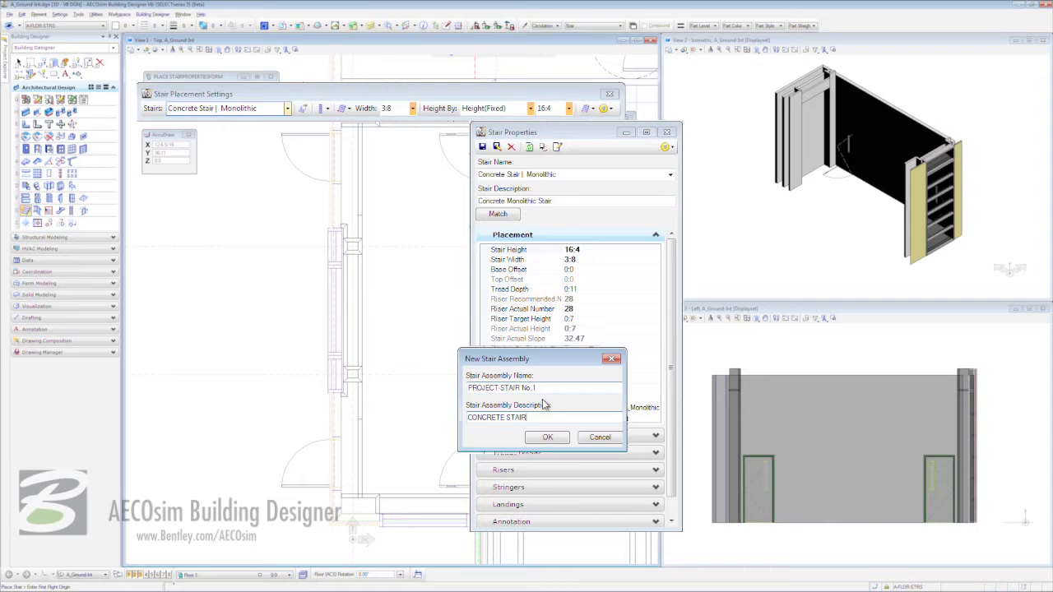
click(546, 437)
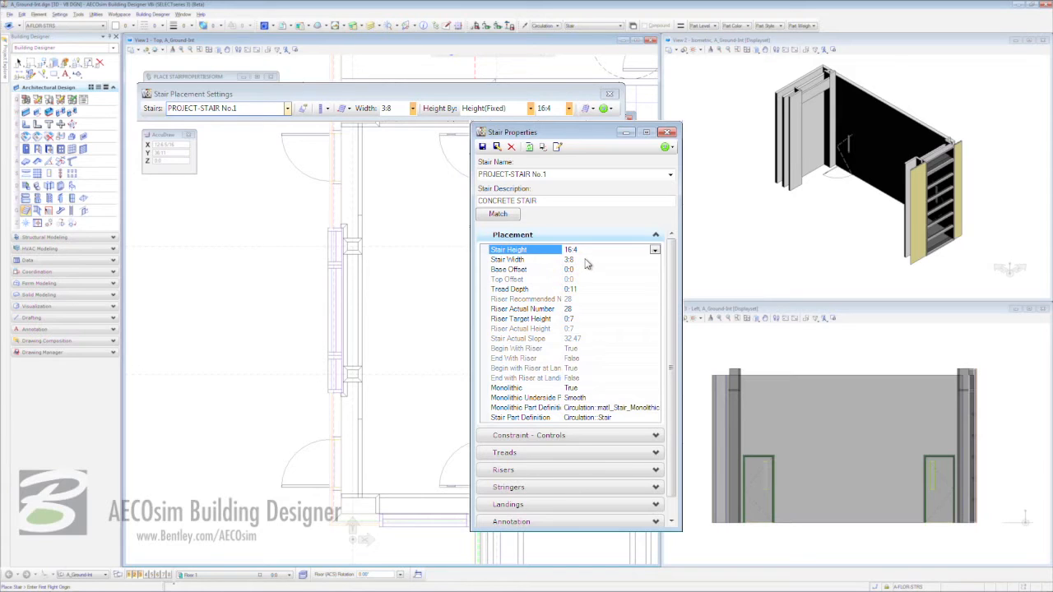
mouse_move(586, 273)
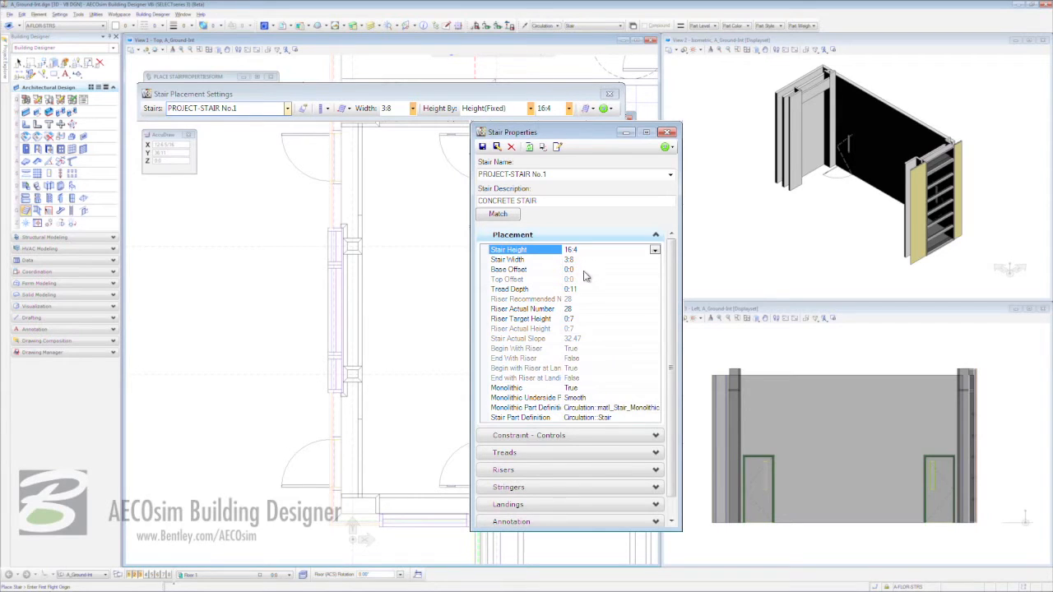
Step: Expand Constraint - Controls to review tread depth, riser height and slope limits
click(520, 319)
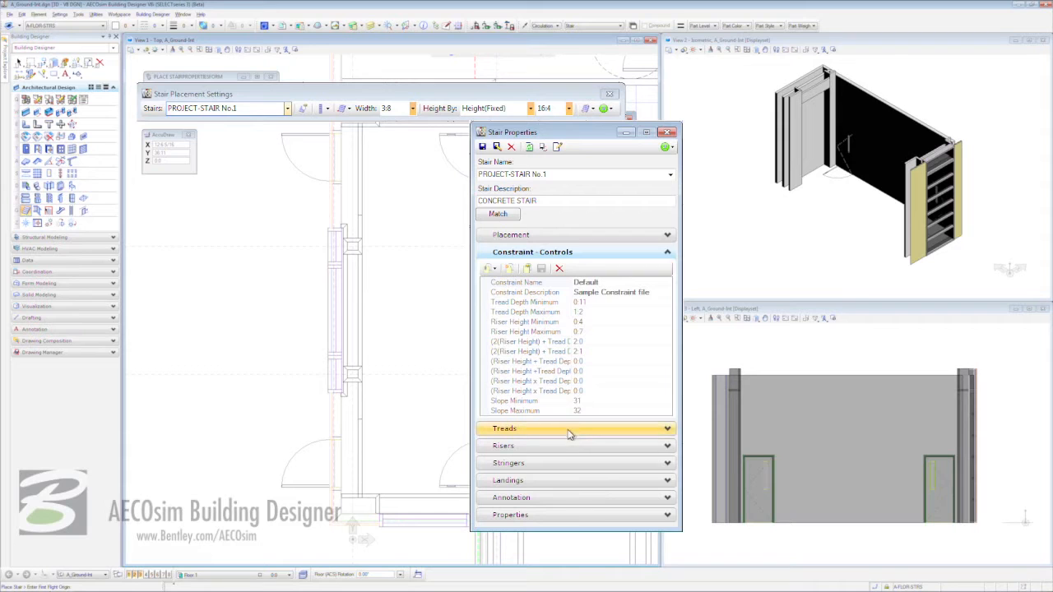
mouse_move(568, 428)
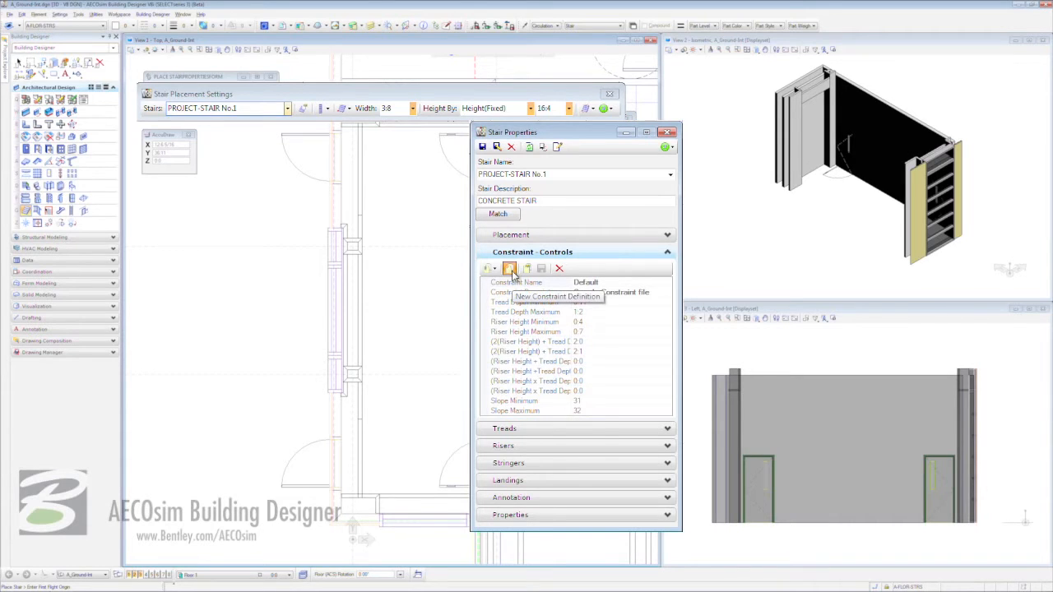
click(510, 270)
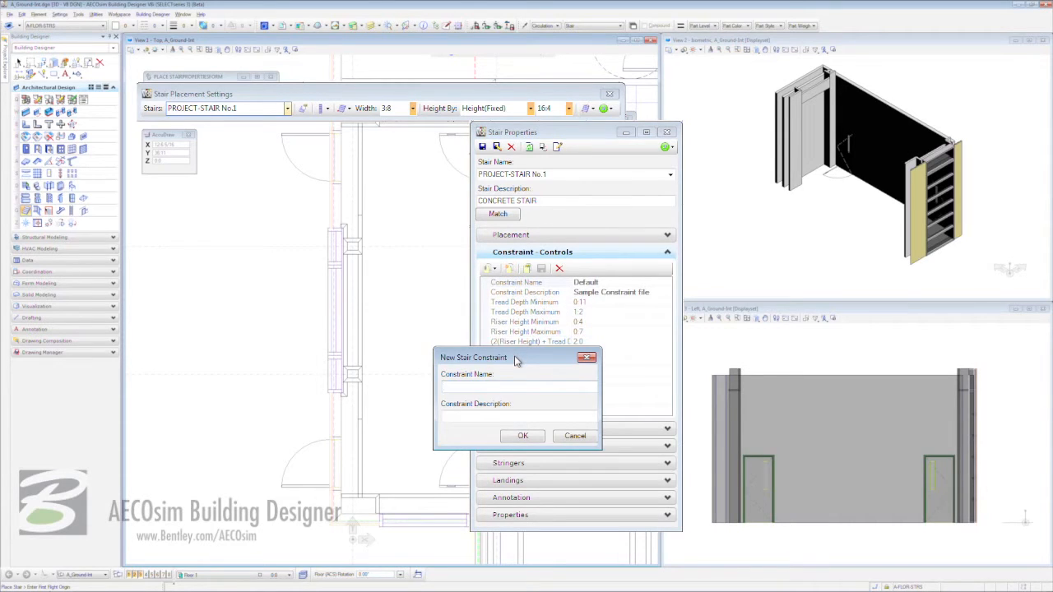
click(574, 434)
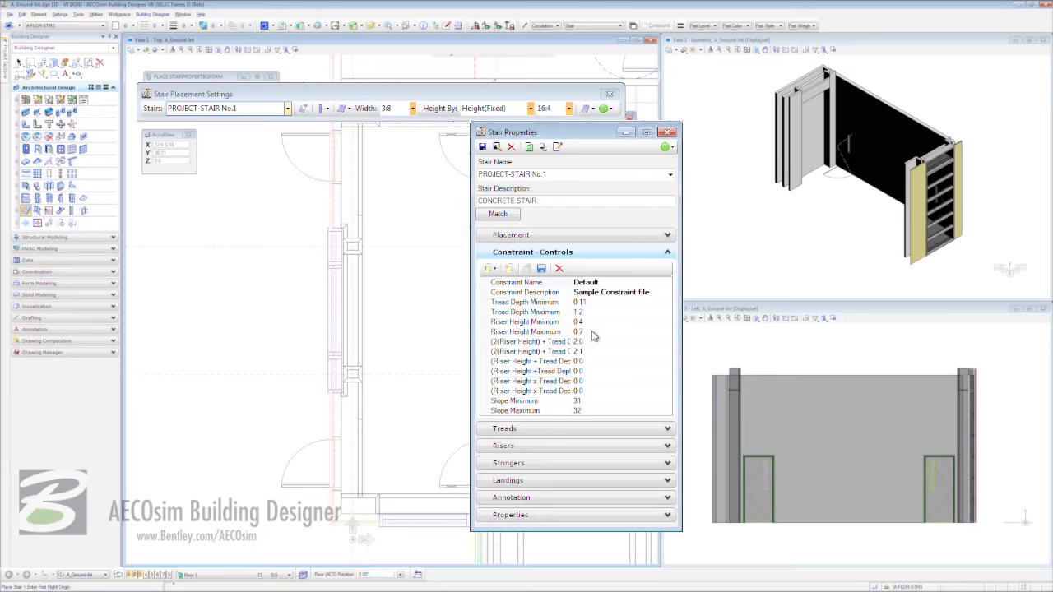
mouse_move(602, 339)
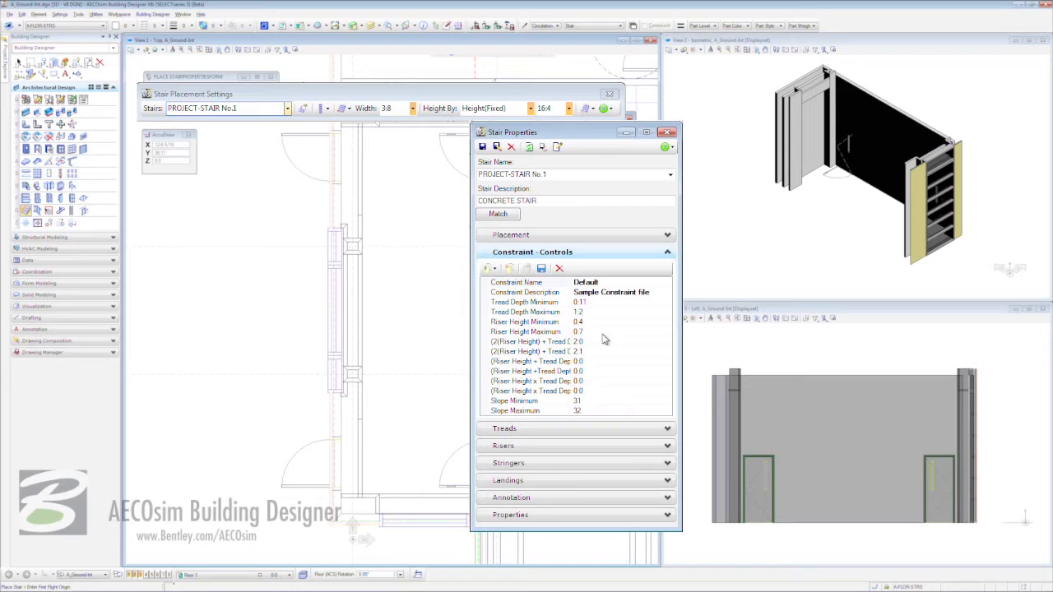
mouse_move(592, 341)
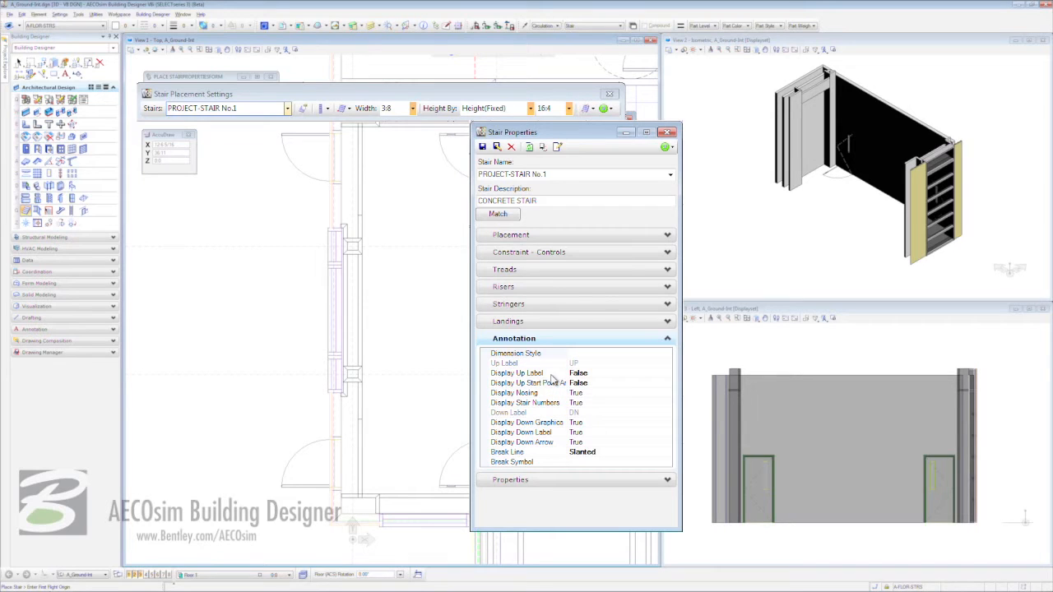
mouse_move(559, 447)
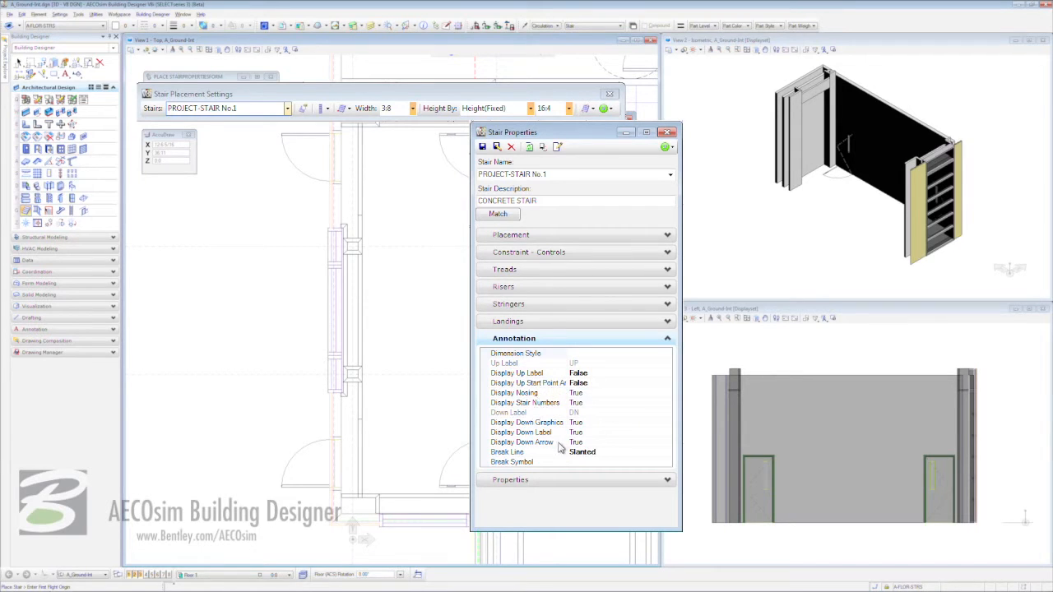
Step: Keep the break line Slanted and review the stair's Properties section, including fire exit
click(507, 451)
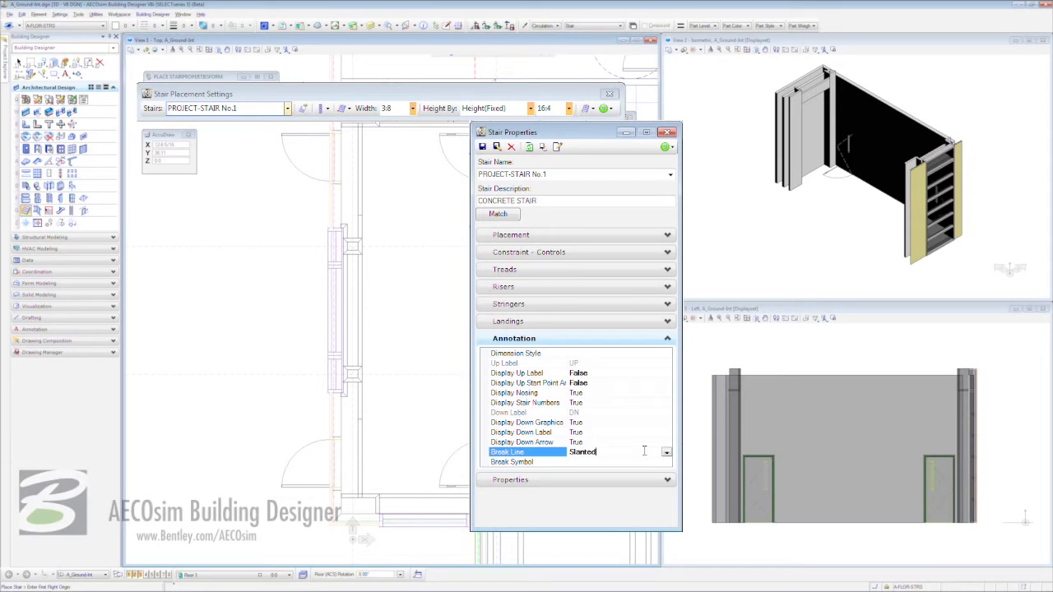
click(664, 451)
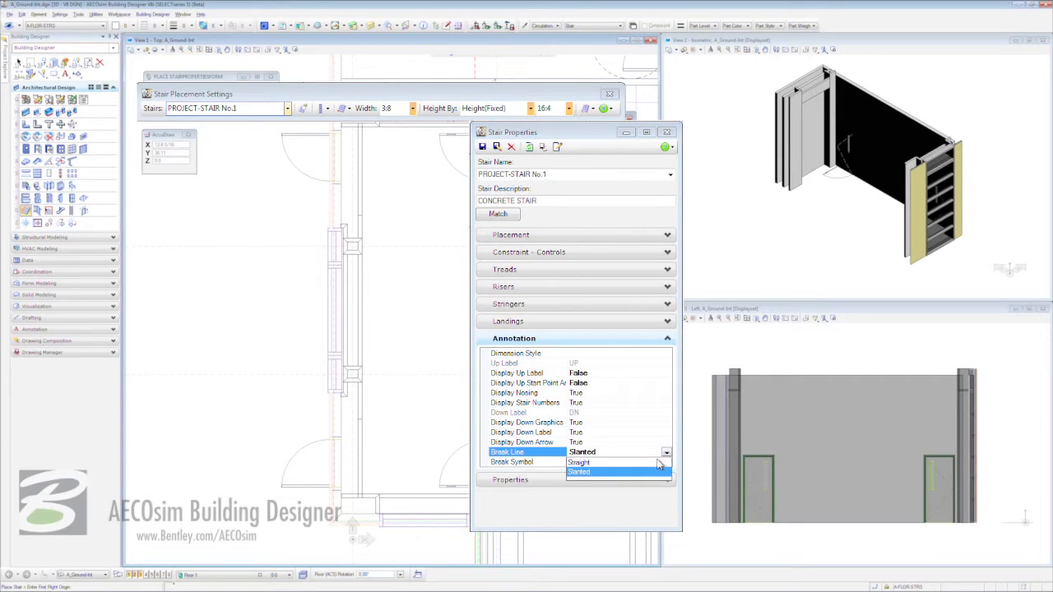
click(583, 470)
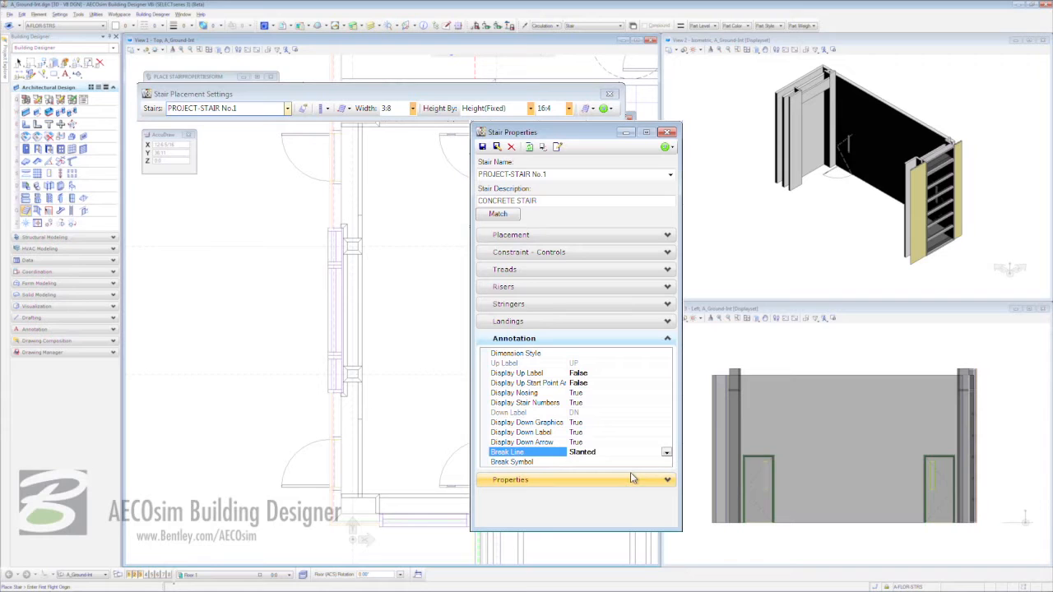
mouse_move(533, 467)
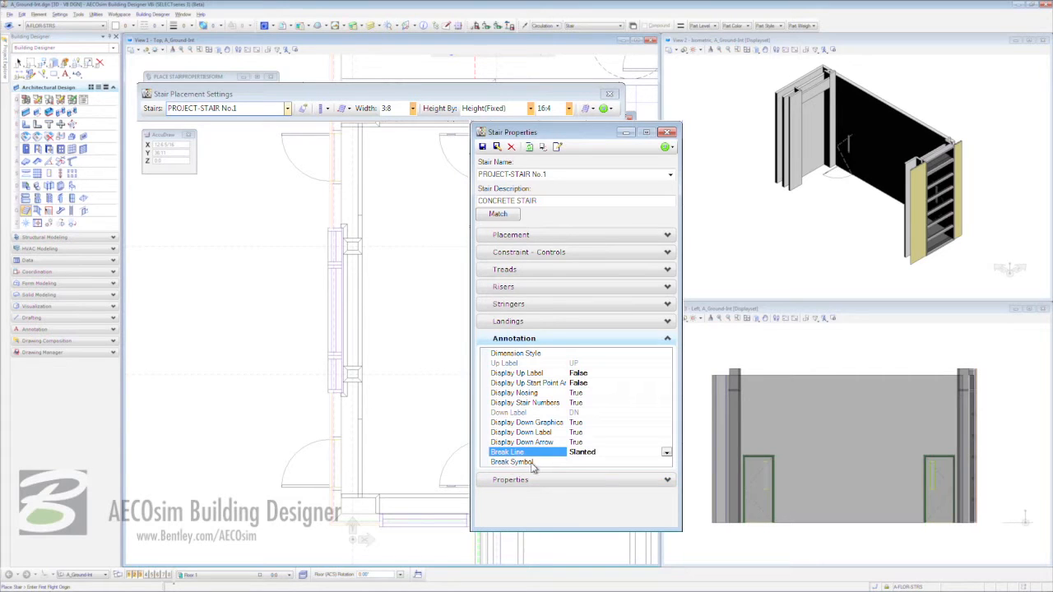
mouse_move(565, 469)
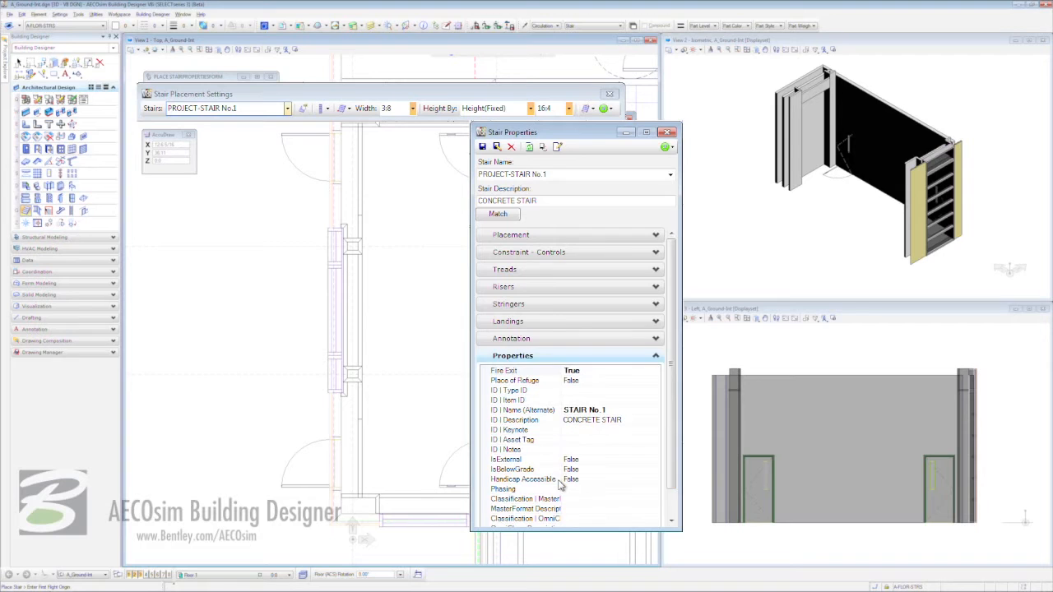
mouse_move(638, 477)
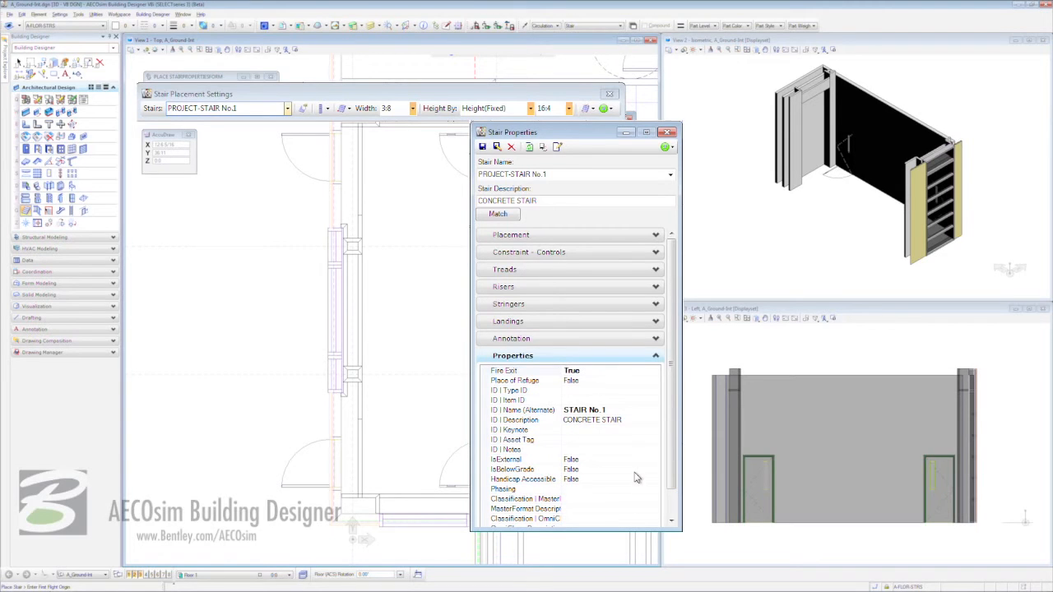
scroll(down, 3)
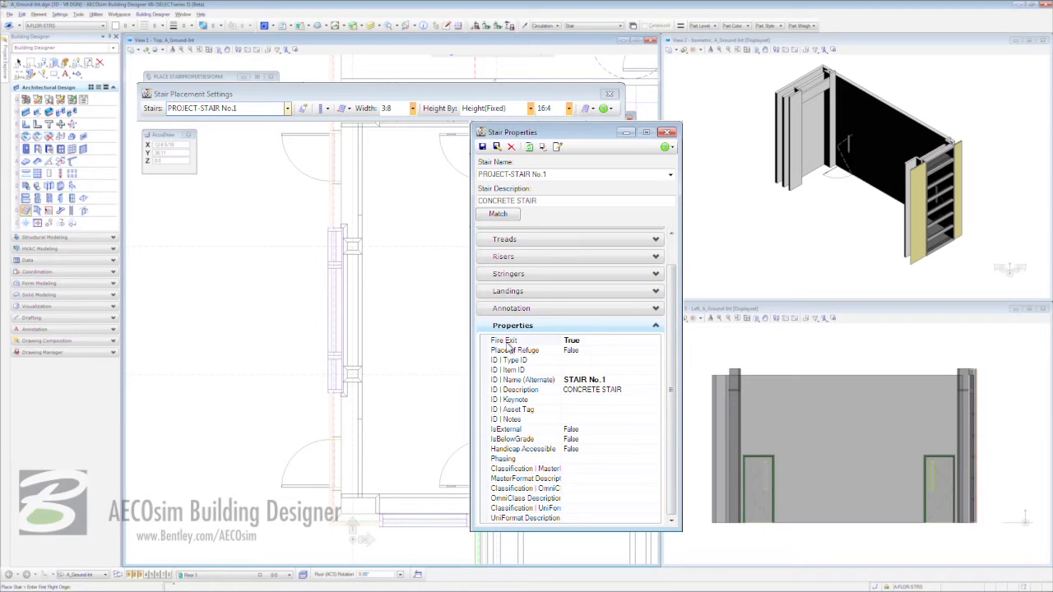
click(655, 340)
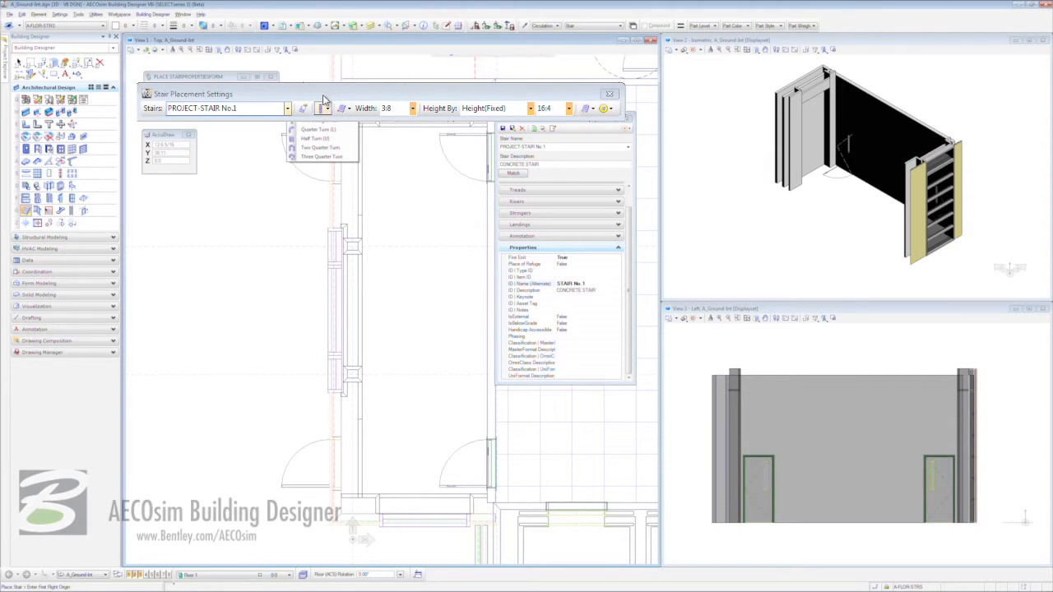
Step: Choose the turning stair shape in Stair Placement Settings
click(296, 108)
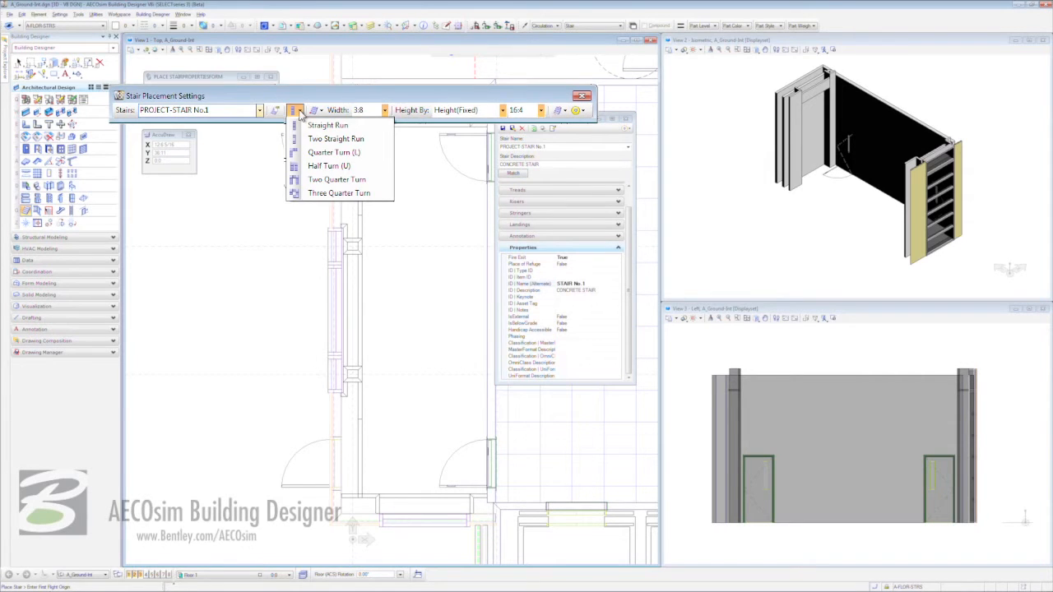
mouse_move(333, 151)
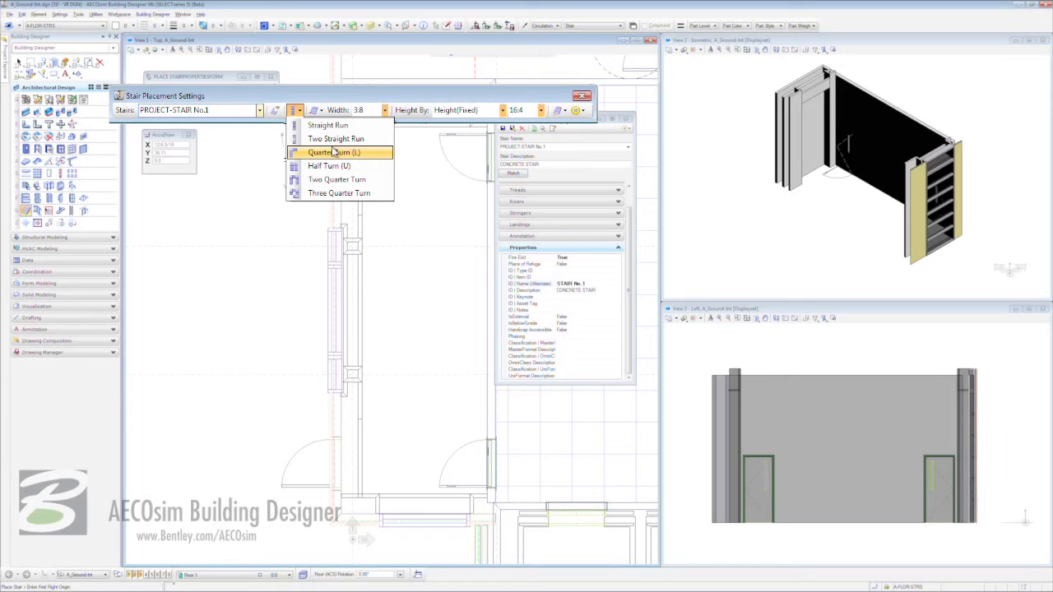
click(305, 108)
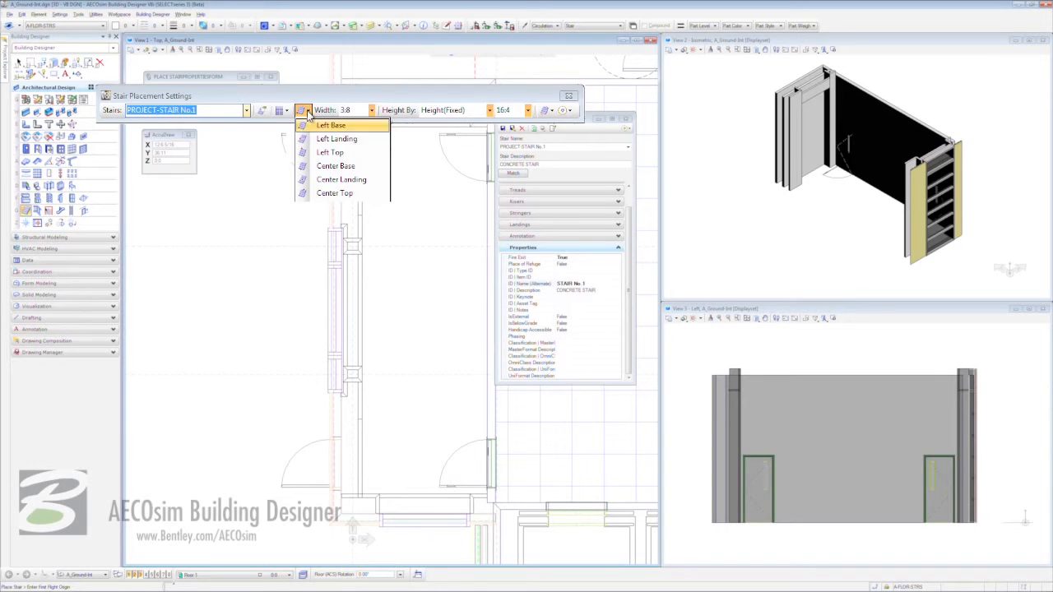
mouse_move(329, 152)
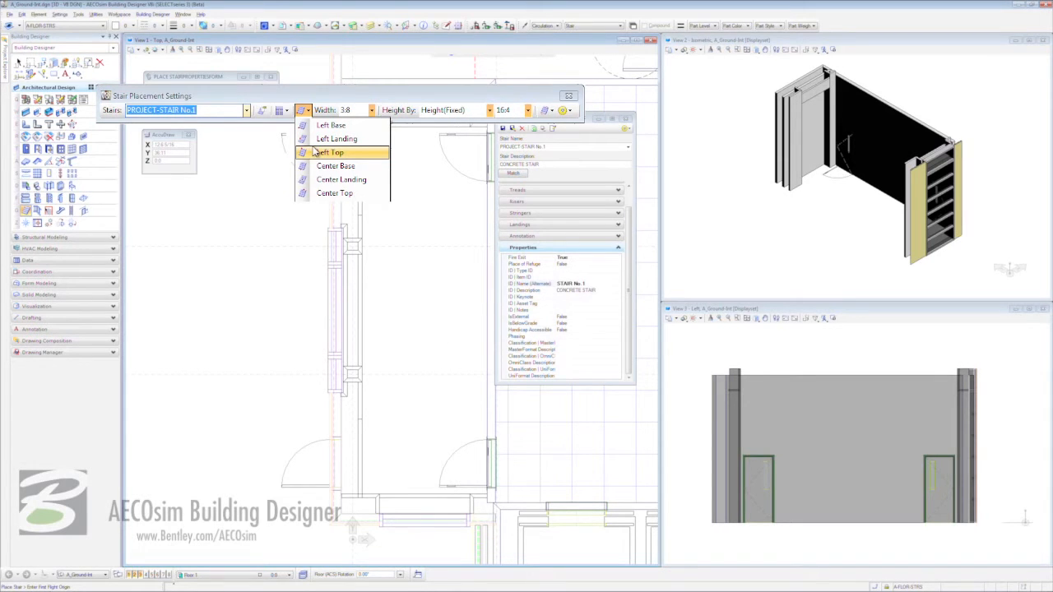
mouse_move(336, 138)
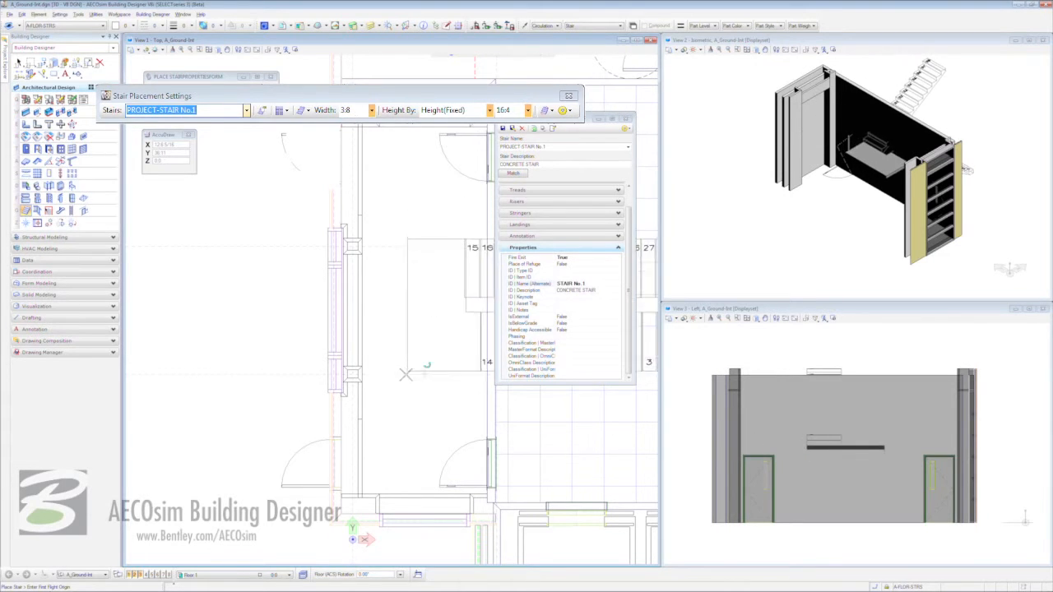
mouse_move(403, 381)
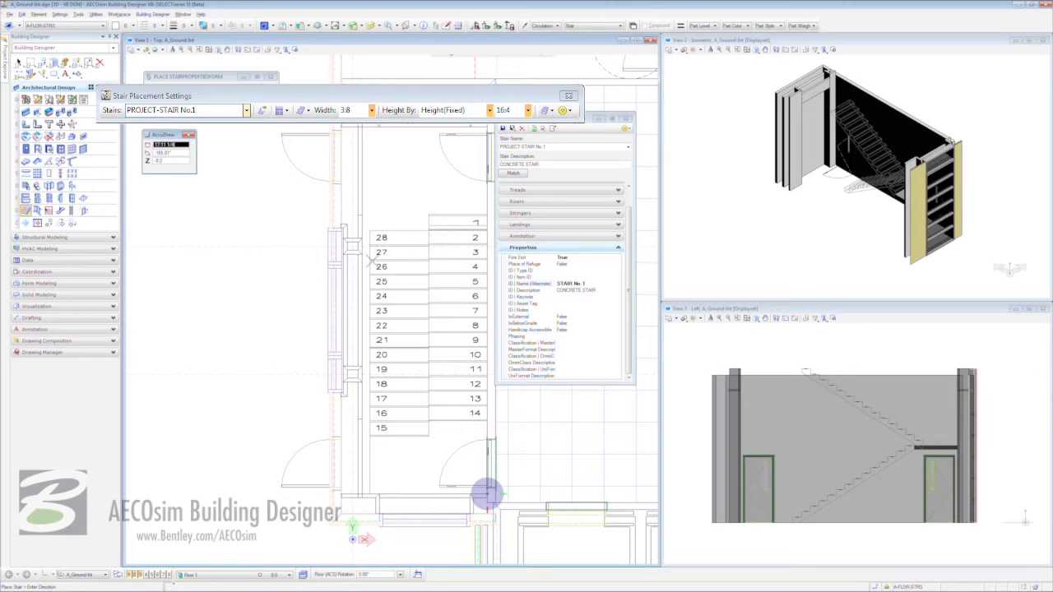
mouse_move(360, 492)
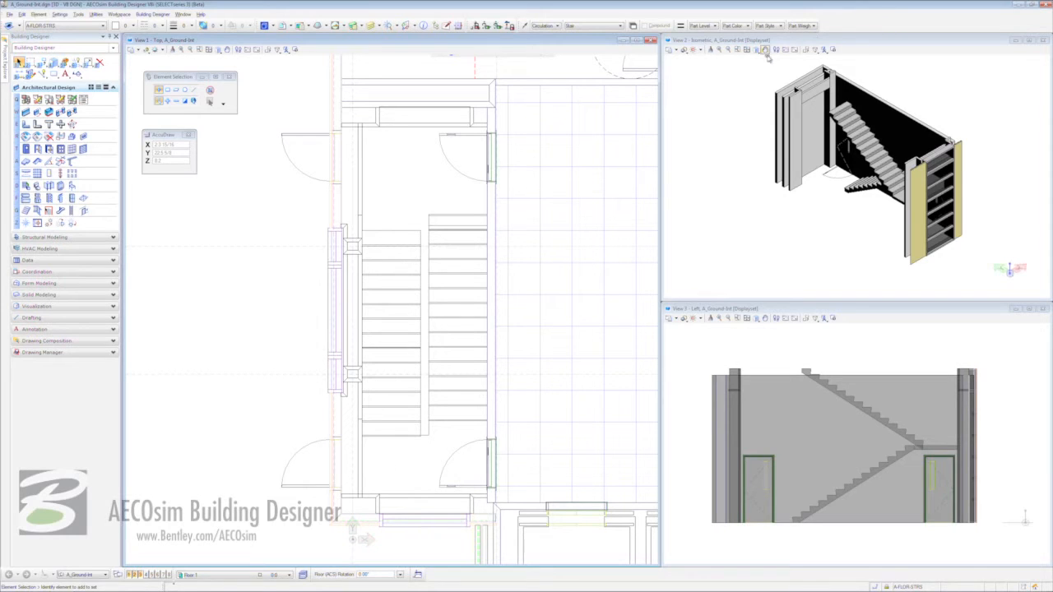
Step: Switch the 3D view to another standard orientation from the view rotation list
click(757, 50)
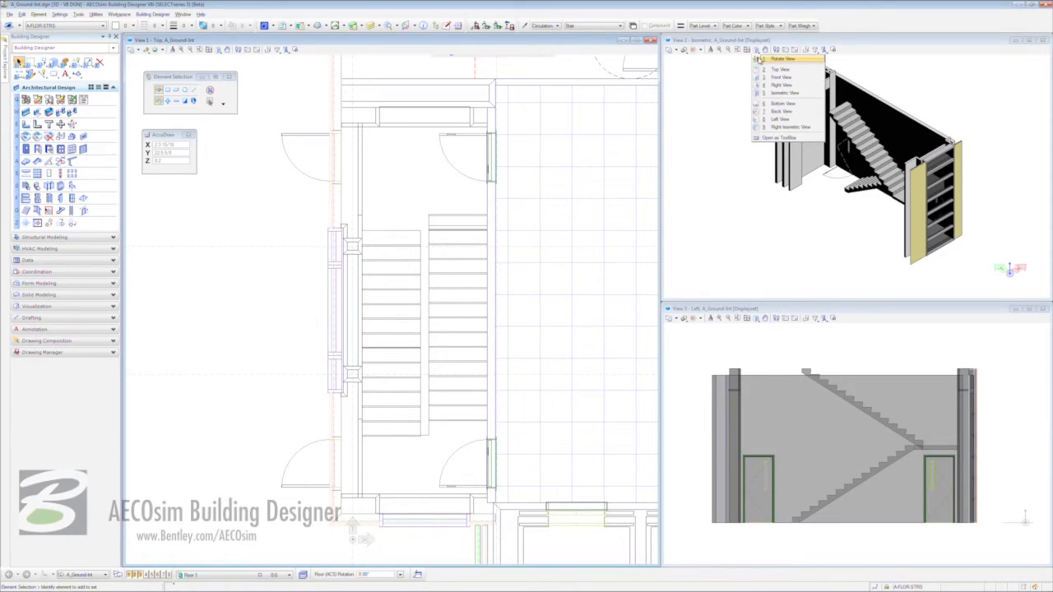
click(784, 59)
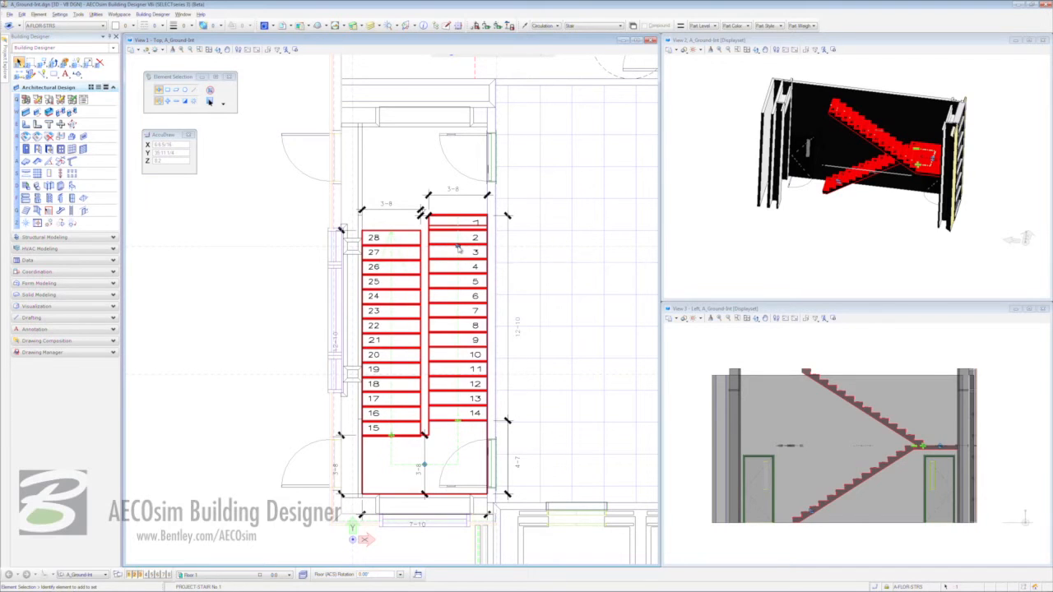
Step: Flip the staircase's direction handle so step 1 starts at the top of the left run
click(459, 247)
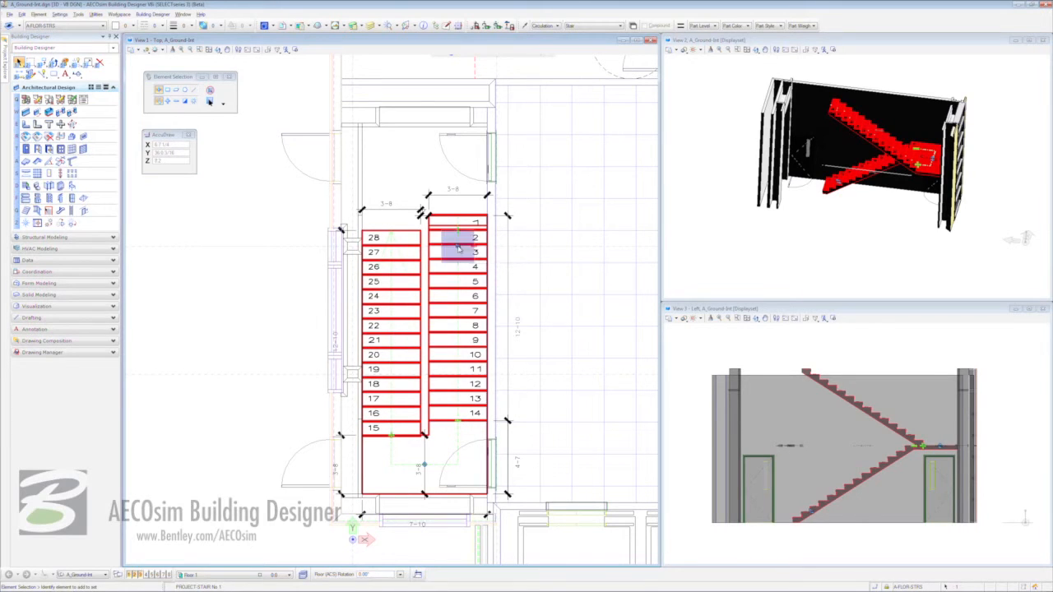
mouse_move(458, 246)
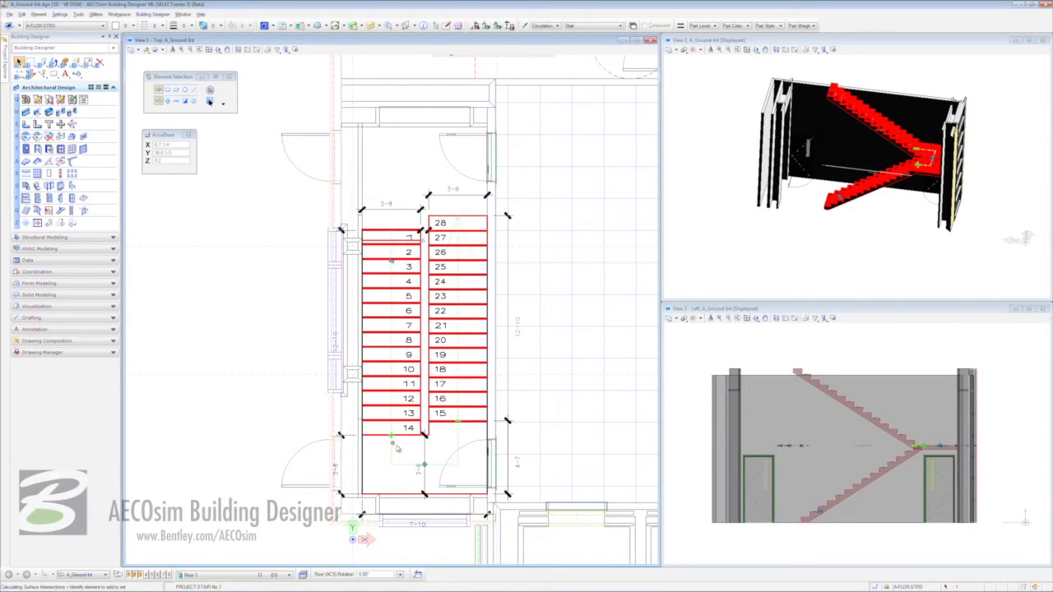
mouse_move(464, 429)
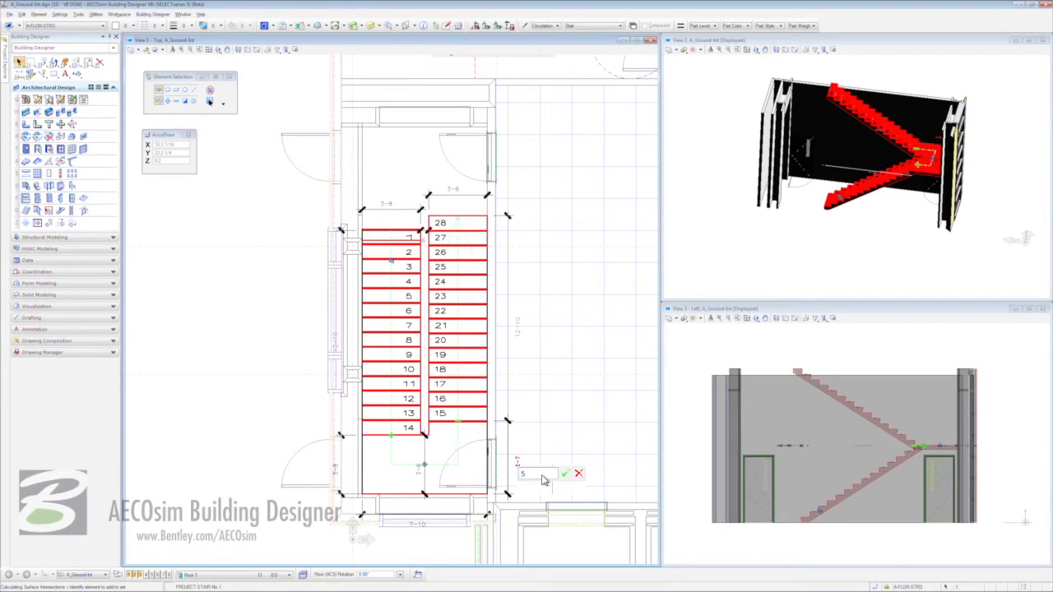
Step: Enter 5.5 as the dimension value for the reversed stair
text(5.5)
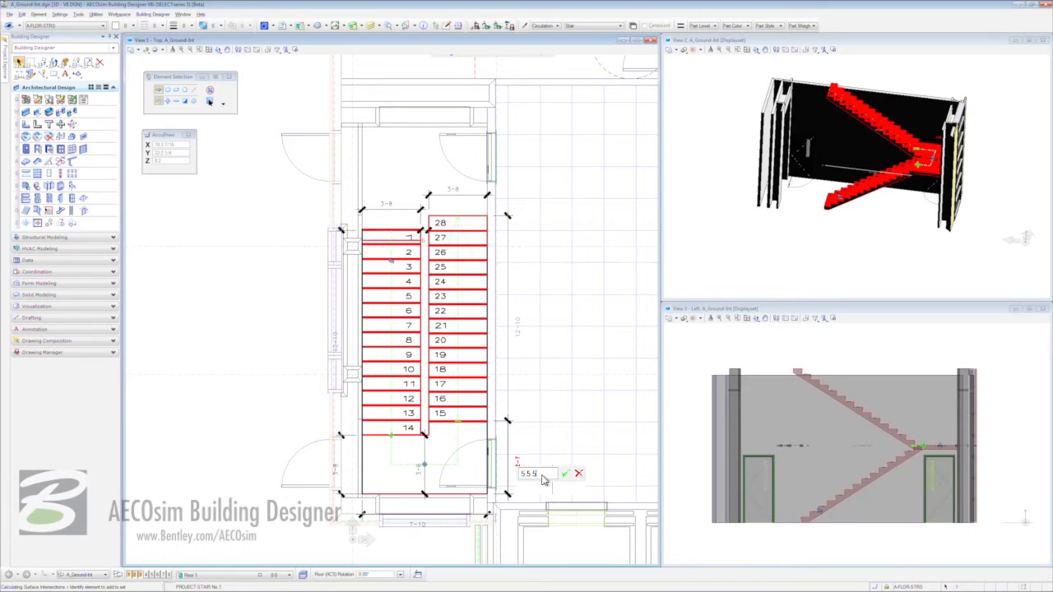
mouse_move(566, 474)
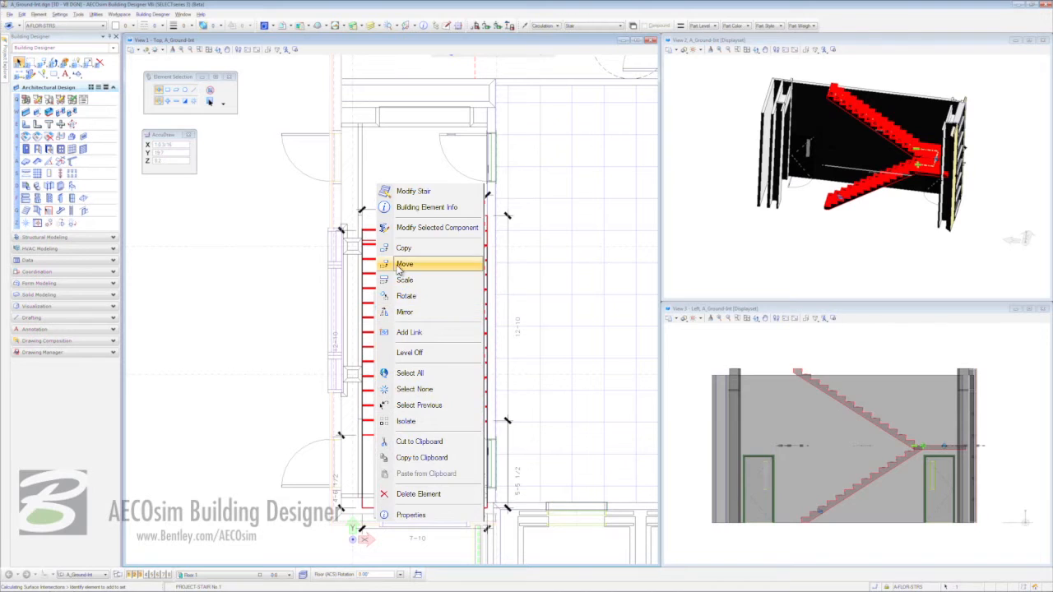
Step: Dismiss the stair's context menu, leaving nothing selected in the Top view
click(405, 263)
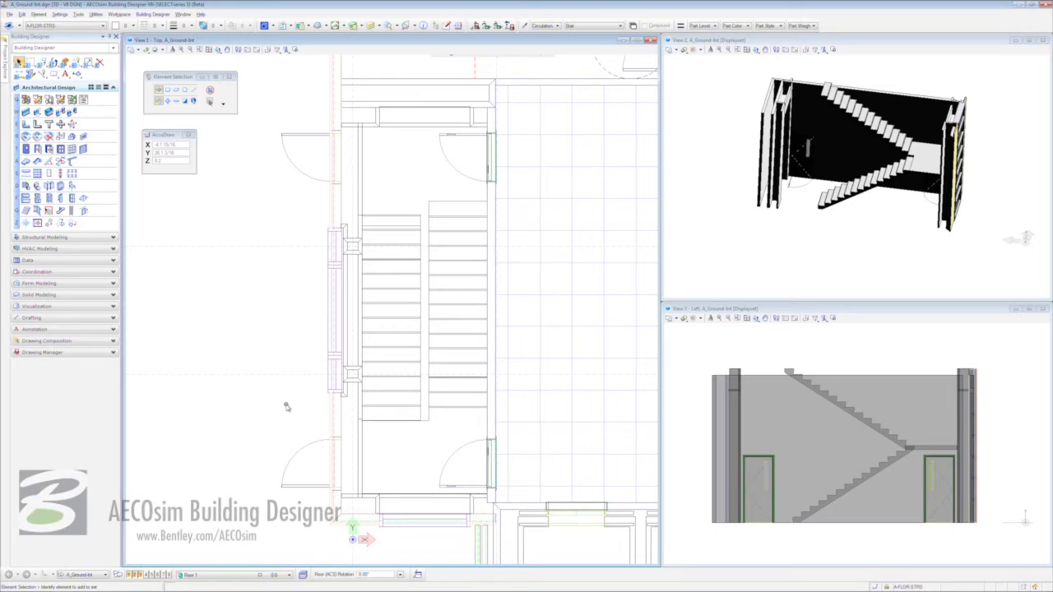
mouse_move(275, 405)
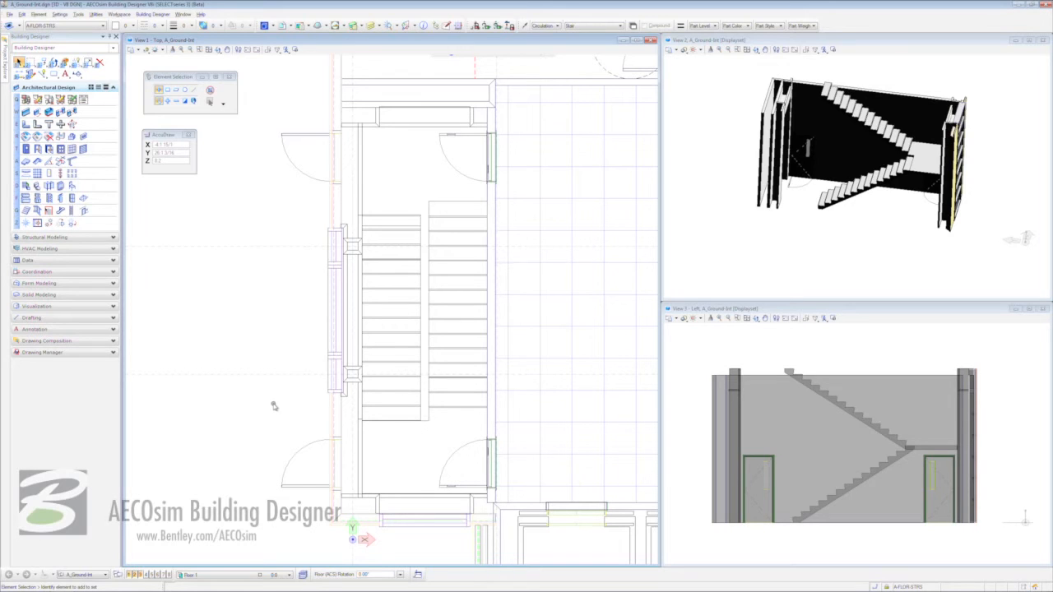
mouse_move(174, 229)
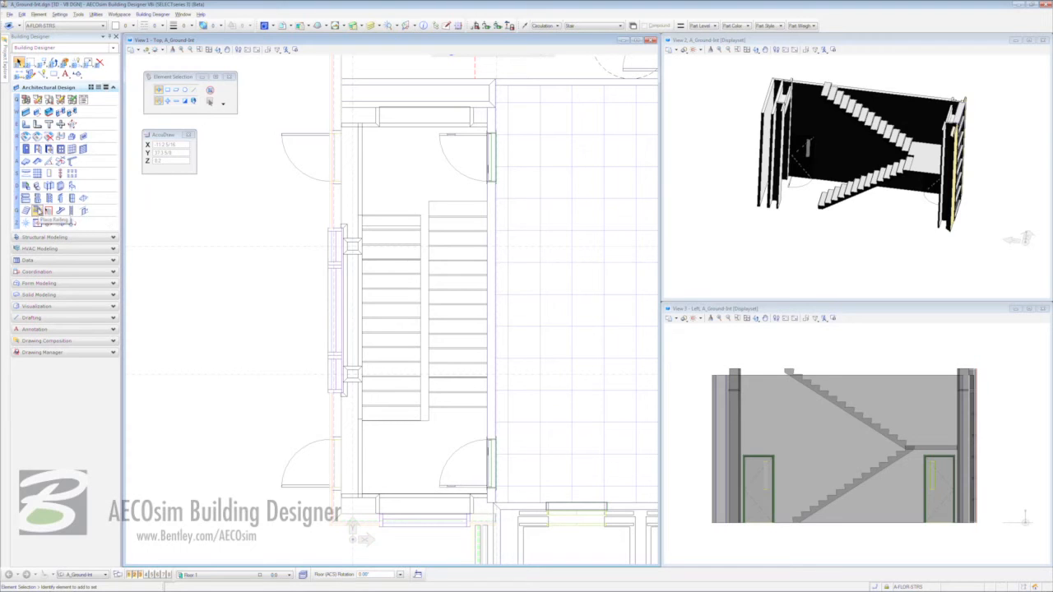
Step: Start Place Railing and choose Wall Mounted Handrail from the catalog, showing its construction settings
click(37, 210)
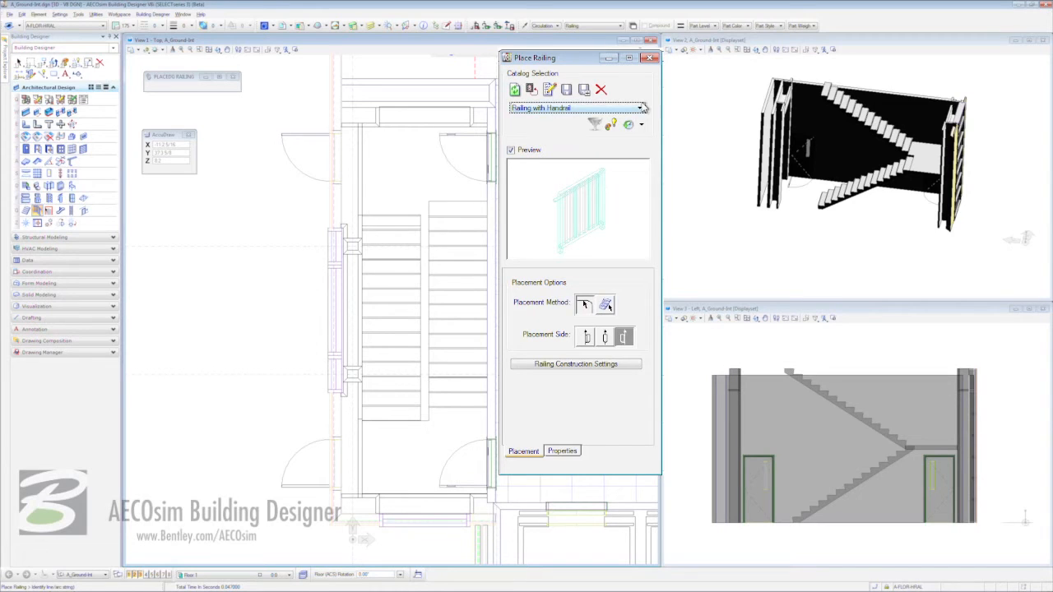
click(638, 109)
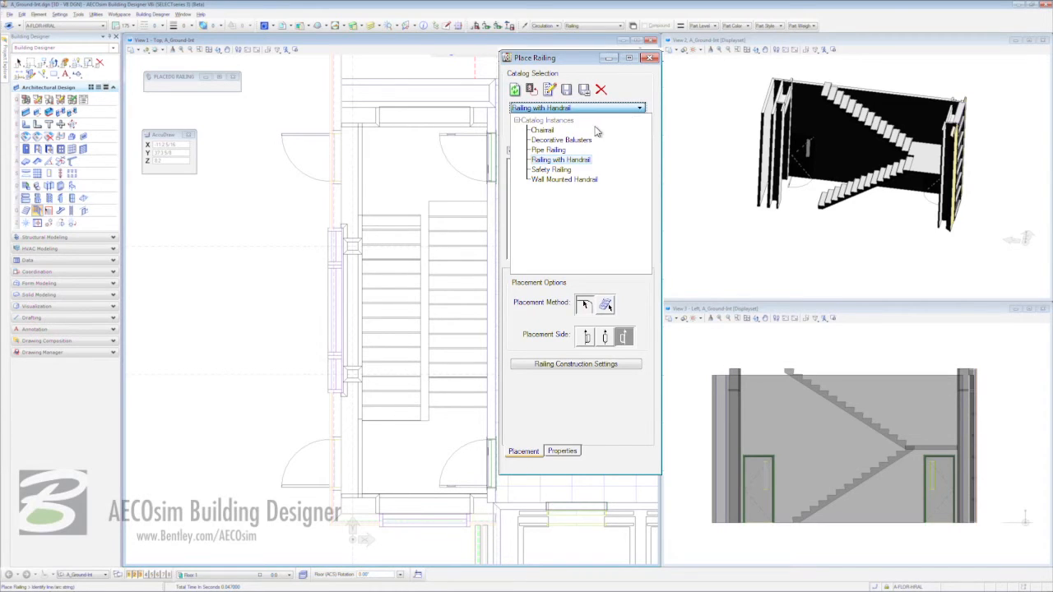
mouse_move(579, 139)
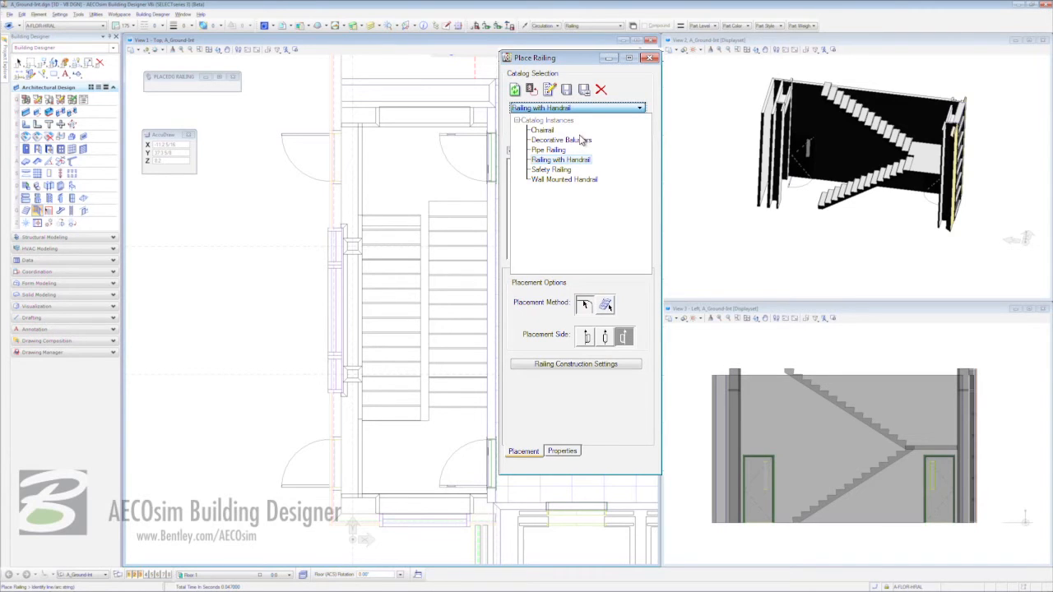
mouse_move(596, 183)
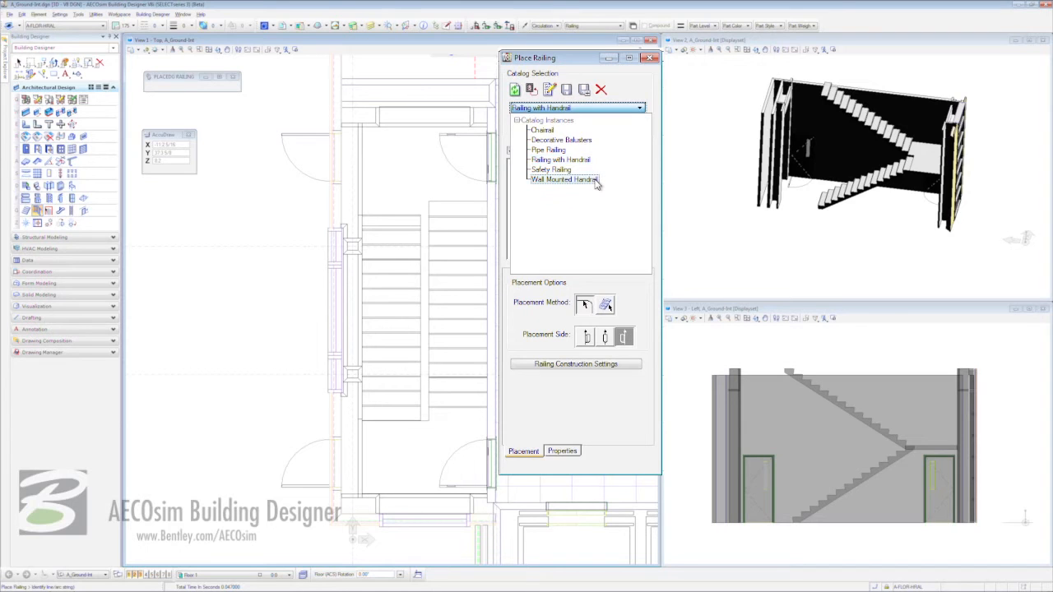
click(563, 179)
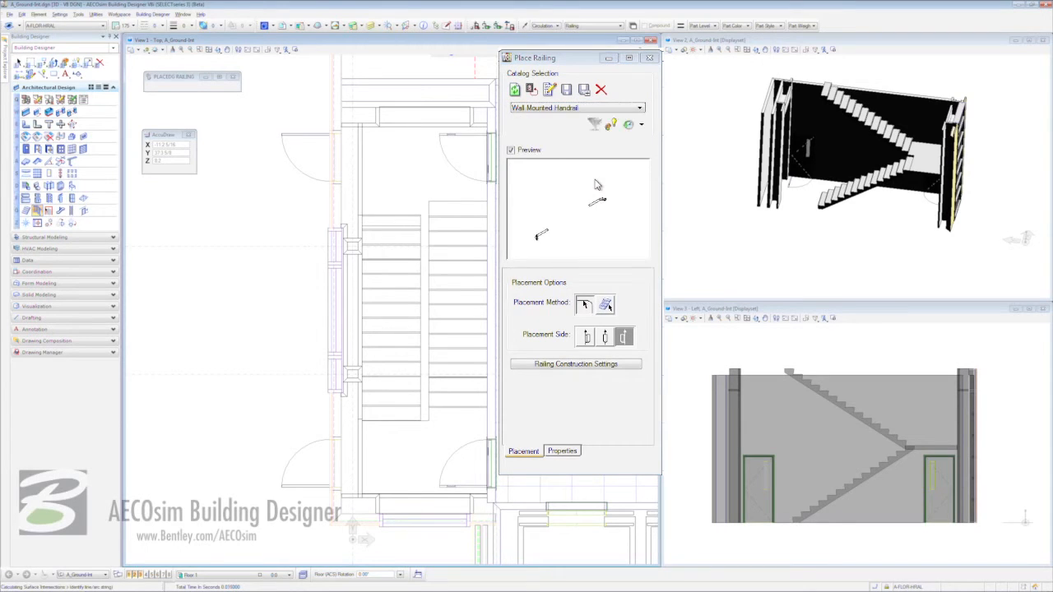
mouse_move(576, 226)
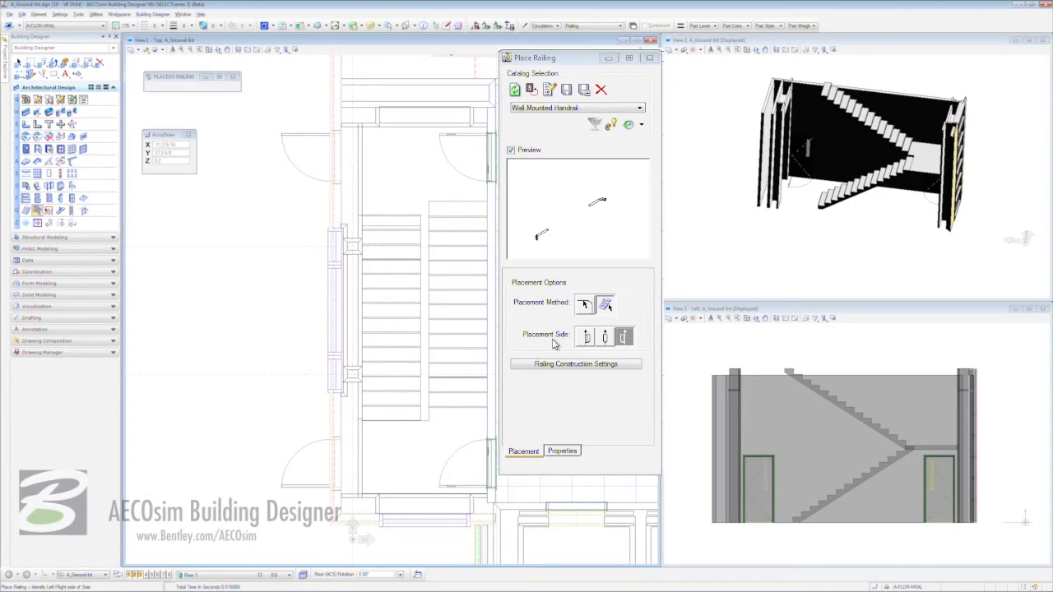
click(576, 364)
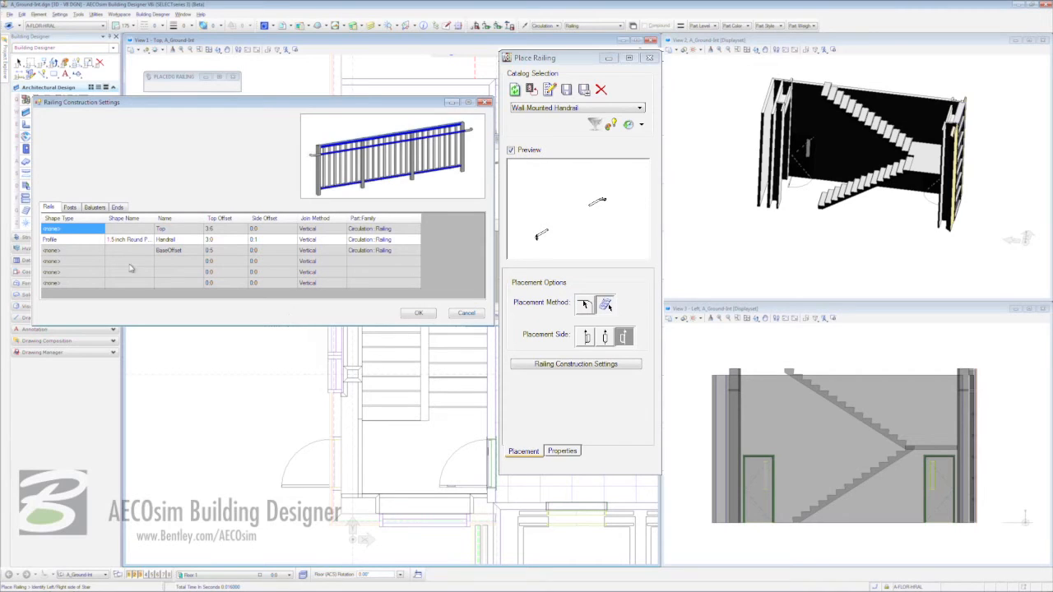
mouse_move(88, 245)
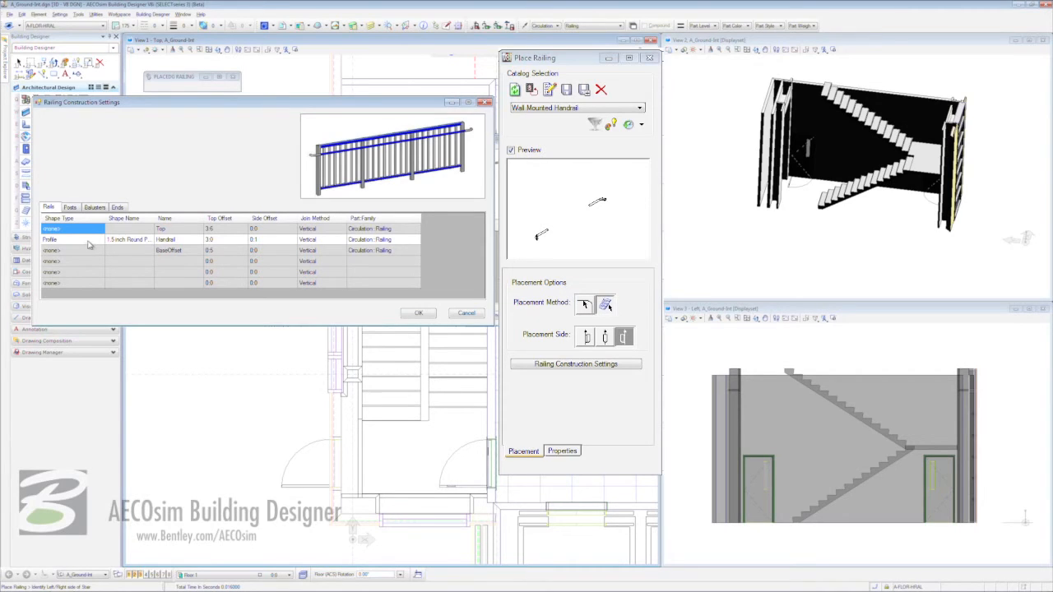
Step: Edit the handrail's Side Offset on the Rails tab and review the Ends return settings
click(253, 240)
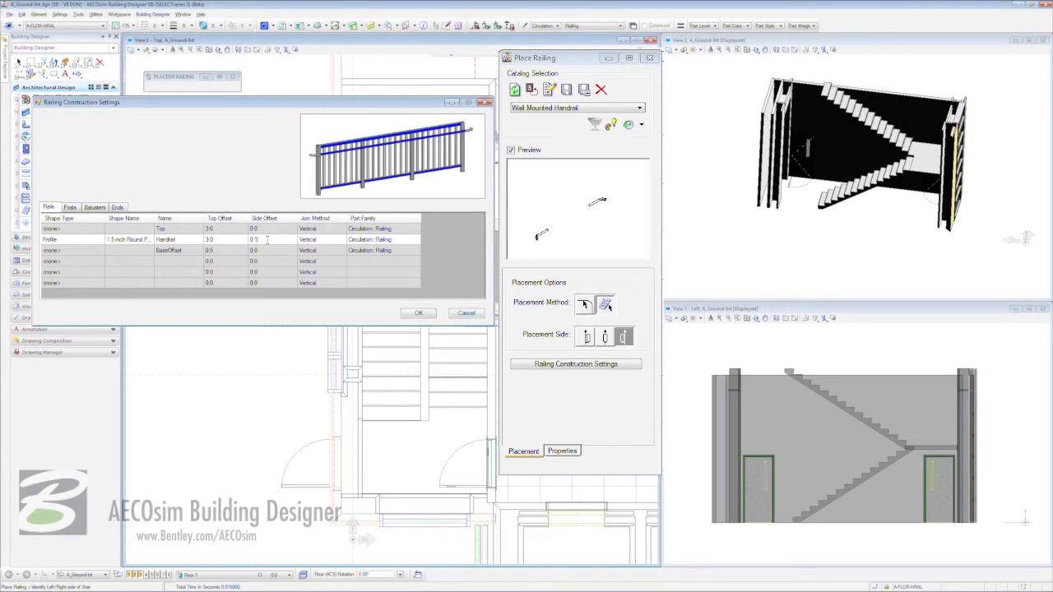
triple_click(253, 241)
text(.5)
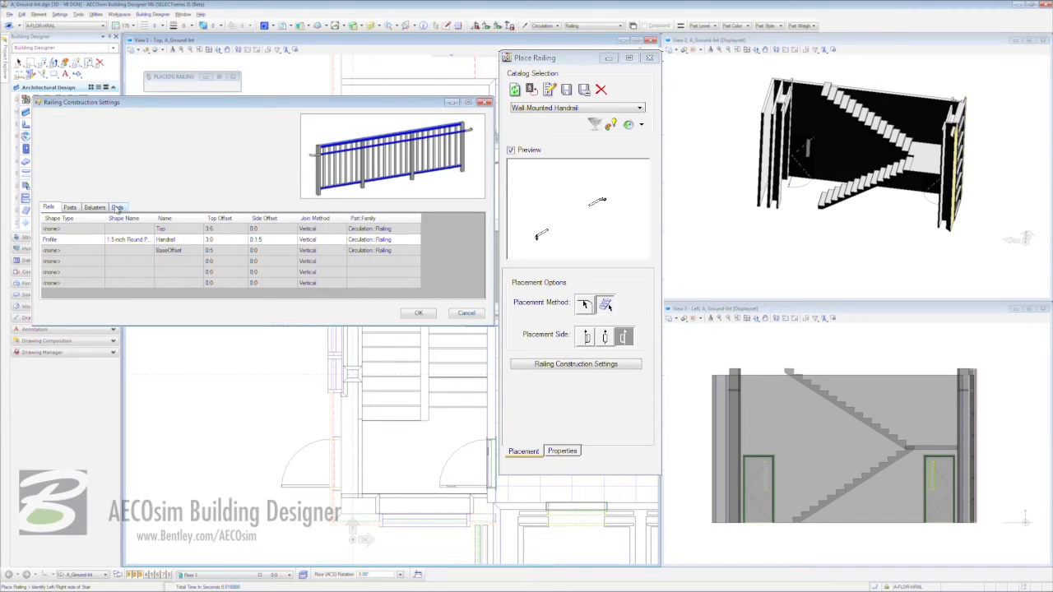
click(117, 207)
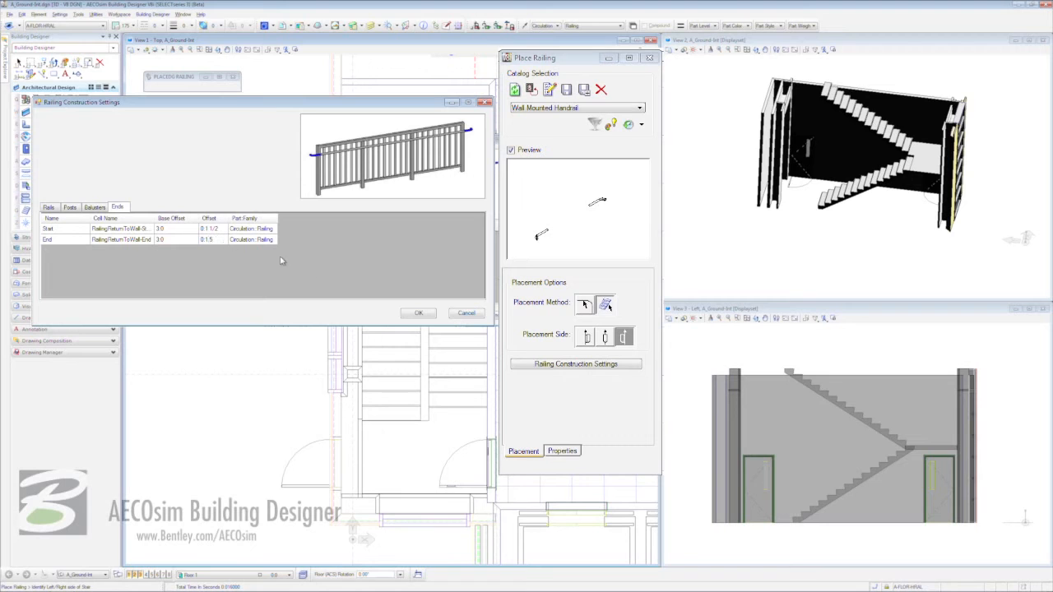
click(418, 312)
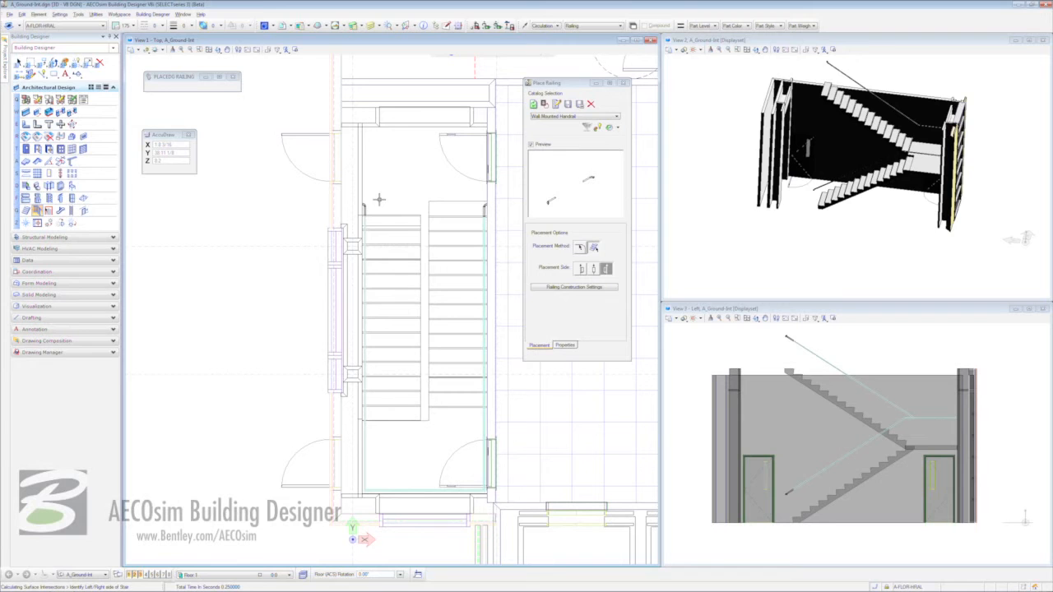
Step: Begin the railing path along the staircase's outer edge
click(642, 109)
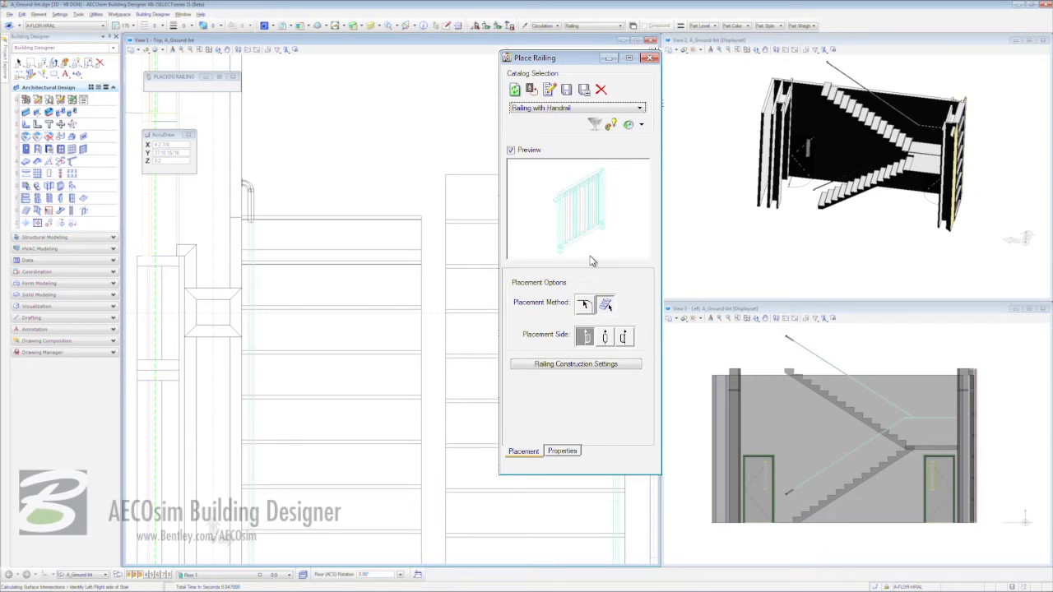
mouse_move(535, 314)
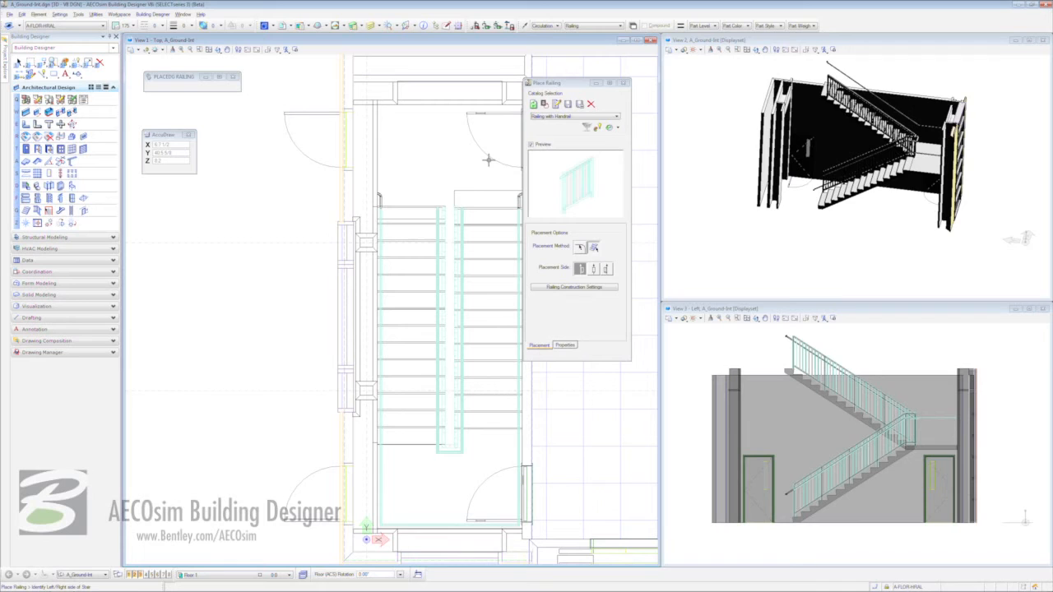
mouse_move(451, 158)
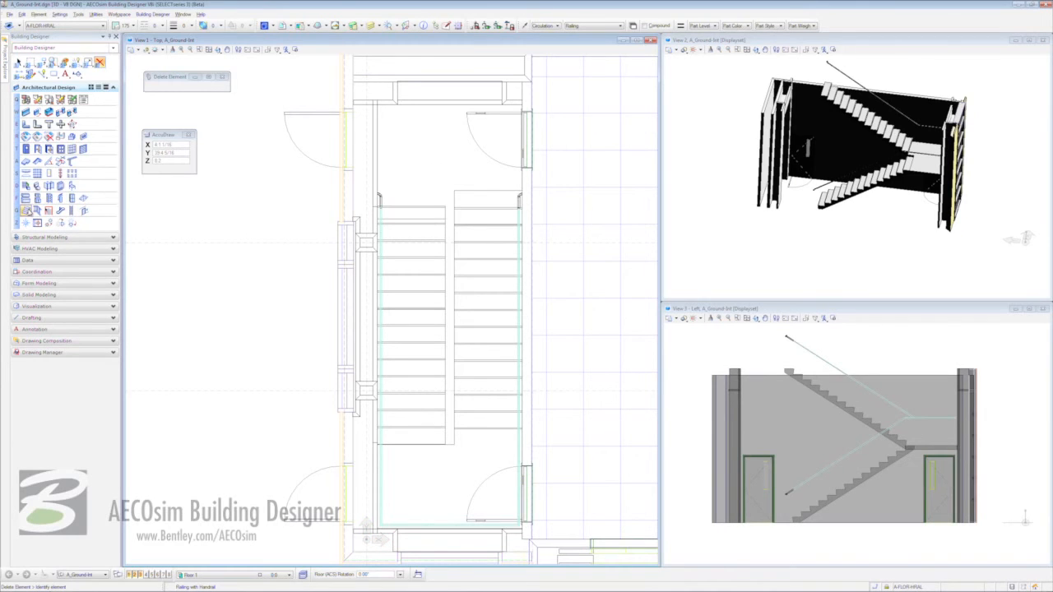
mouse_move(49, 211)
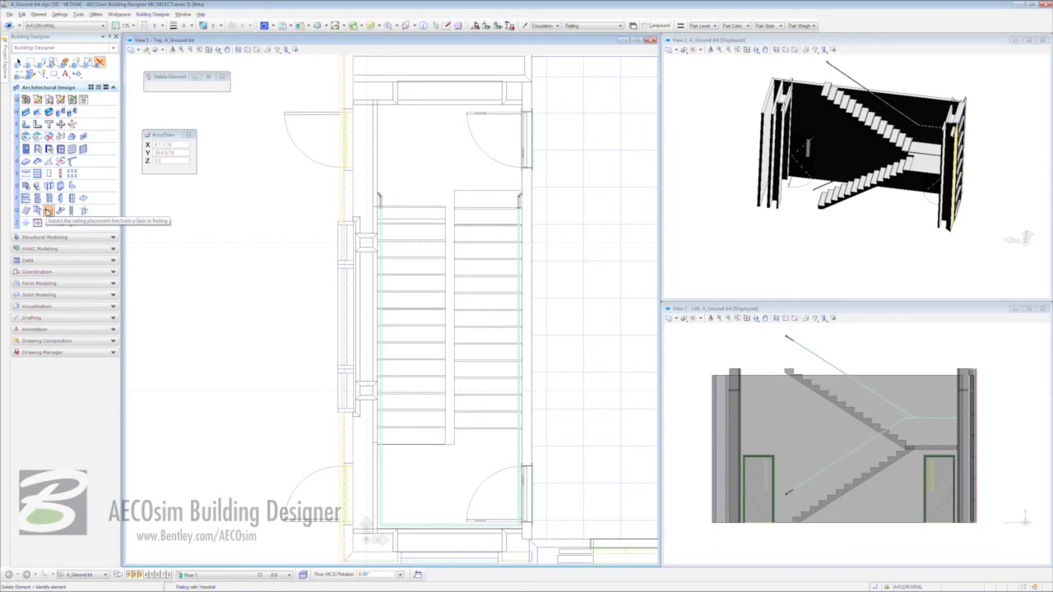
Step: Start Modify Railing and identify the railing along the inner stair edge
click(48, 211)
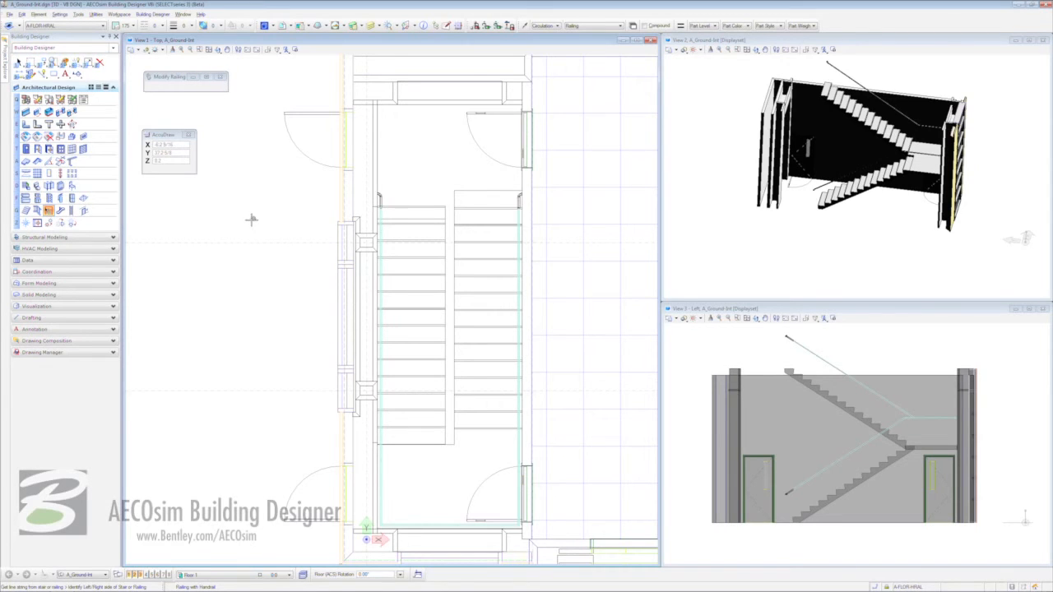
click(122, 25)
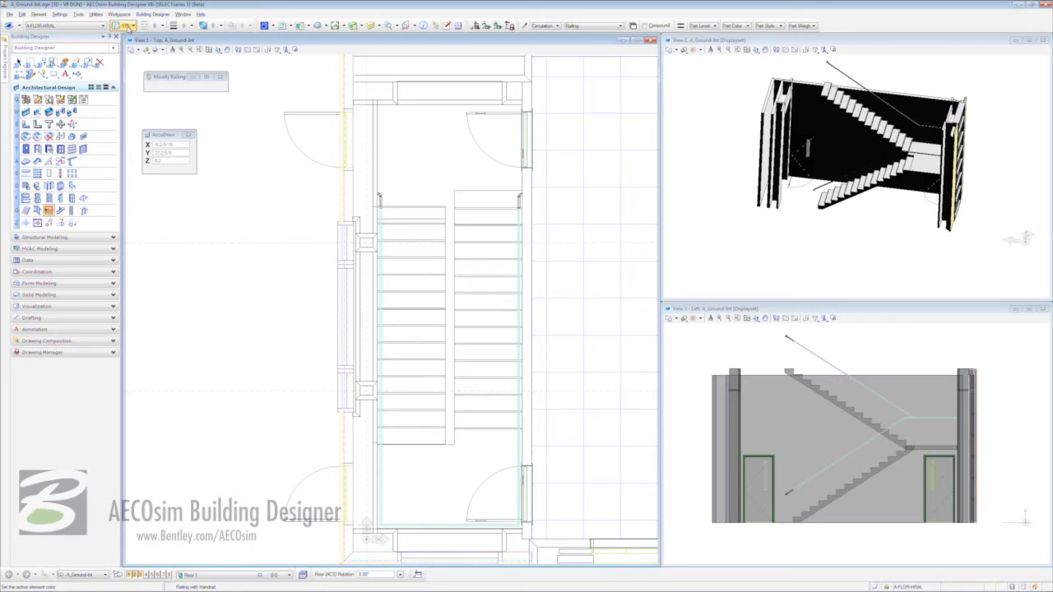
click(124, 27)
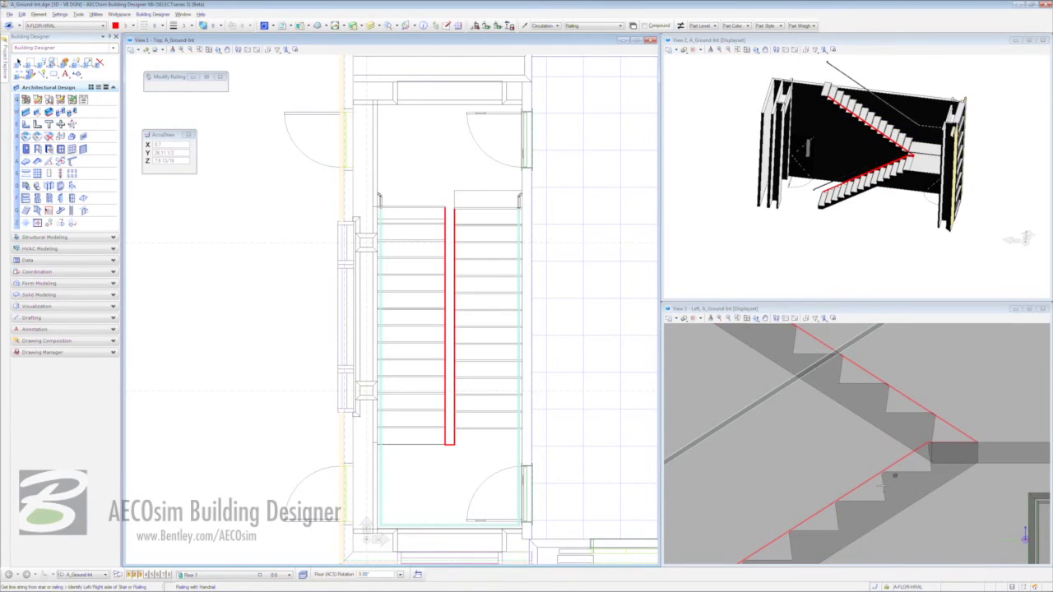
mouse_move(925, 436)
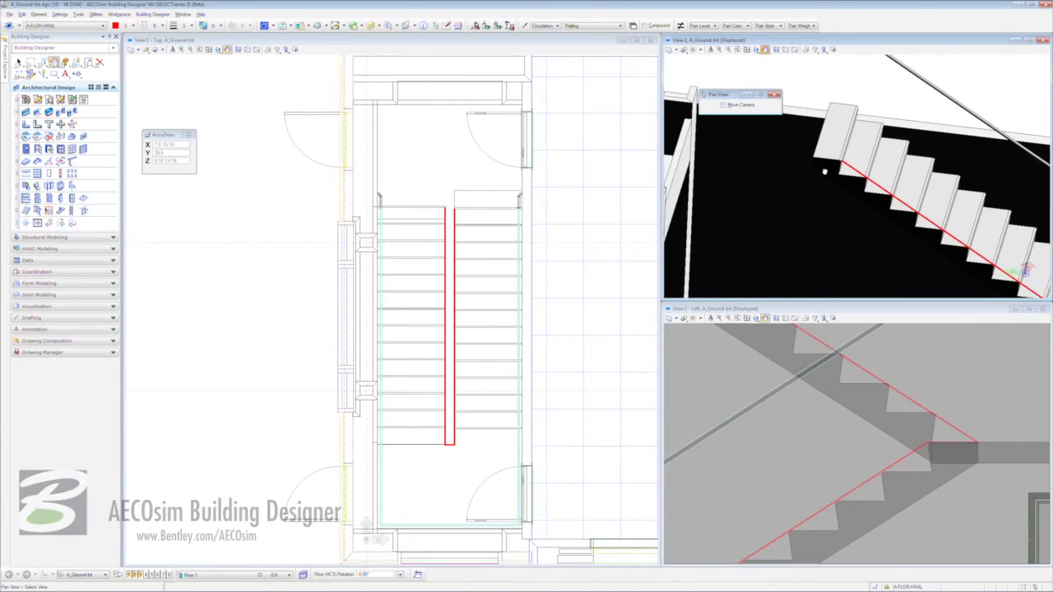
Step: Continue the inner railing SmartLine across the landing, snapping to the stair nosings
click(856, 164)
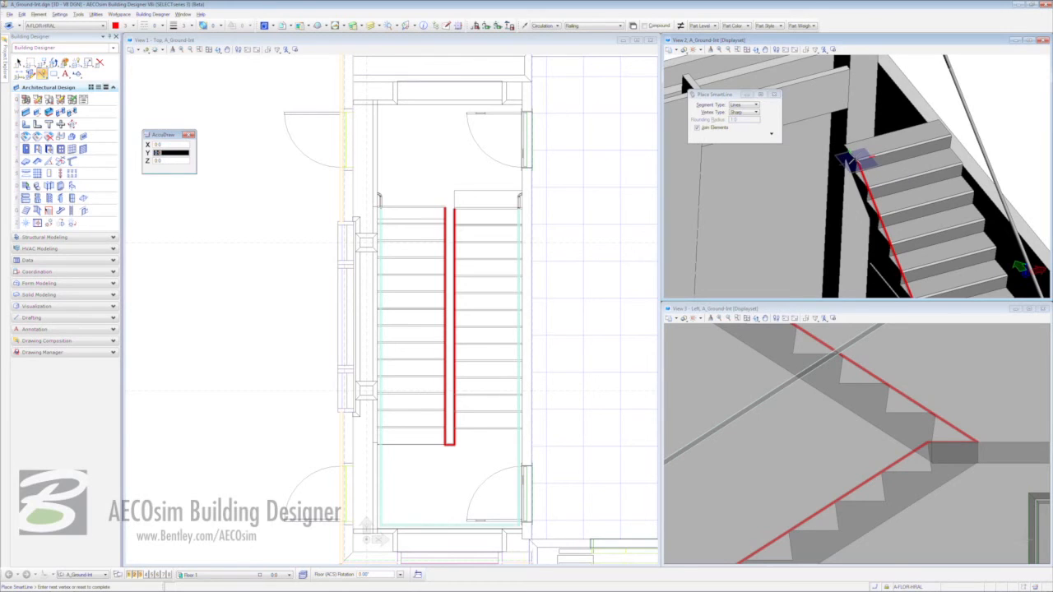
mouse_move(843, 145)
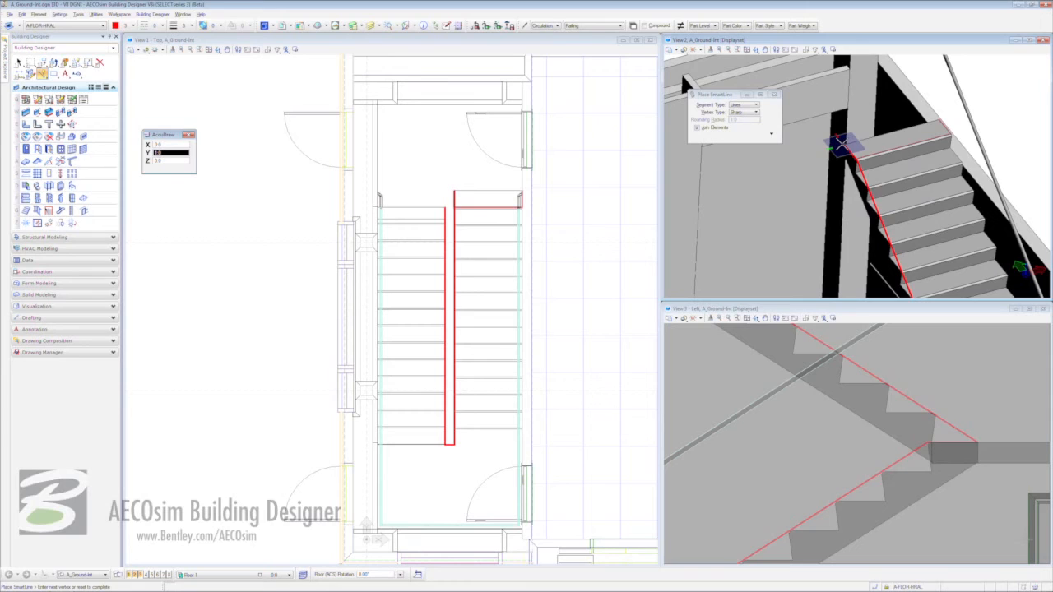
mouse_move(843, 145)
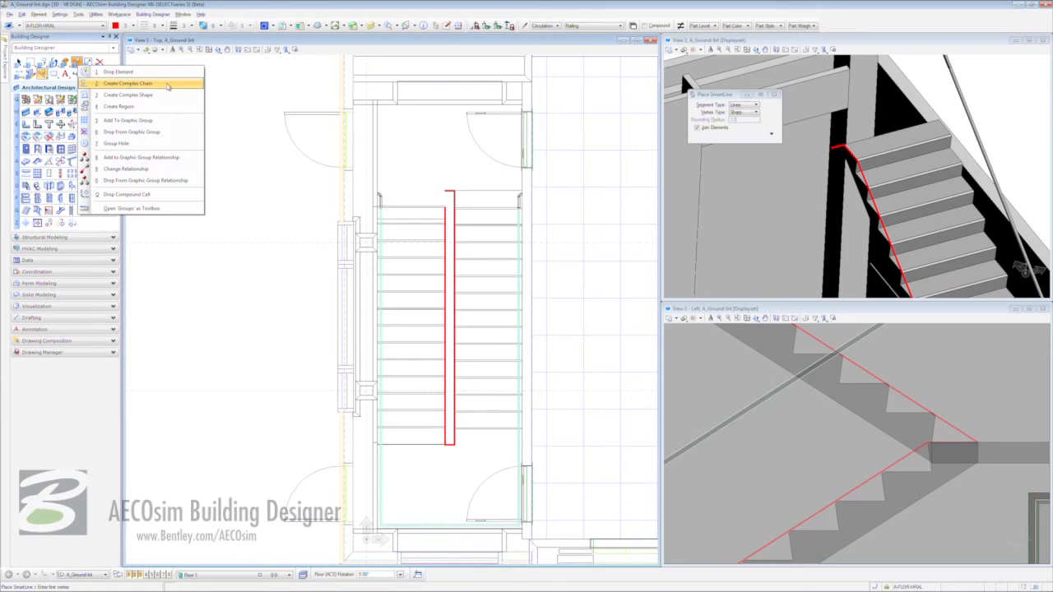
Step: Choose Create Complex Chain and pick the first inner handrail segment to join
click(129, 82)
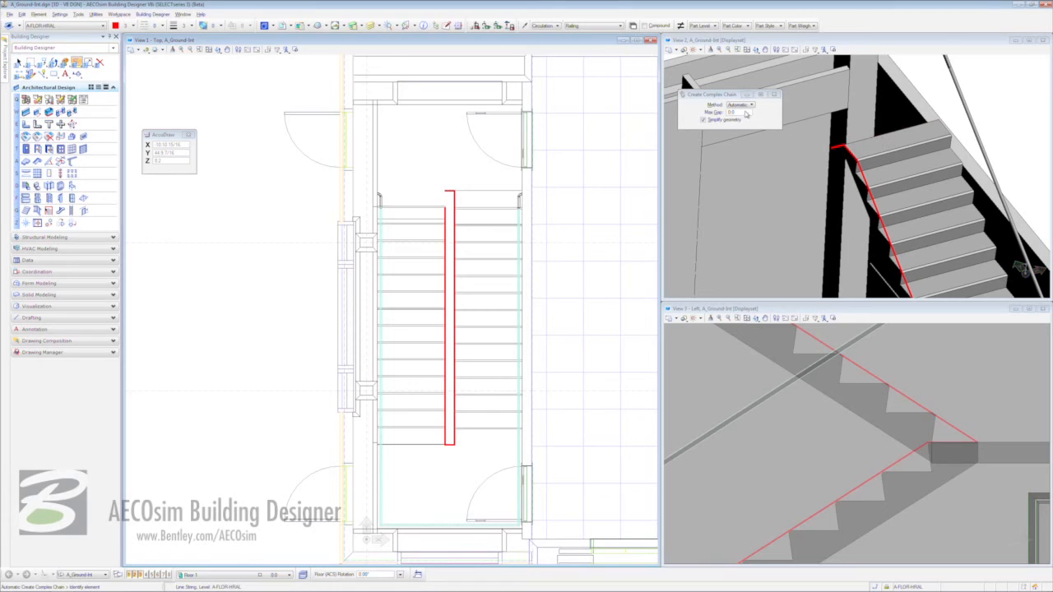
click(705, 120)
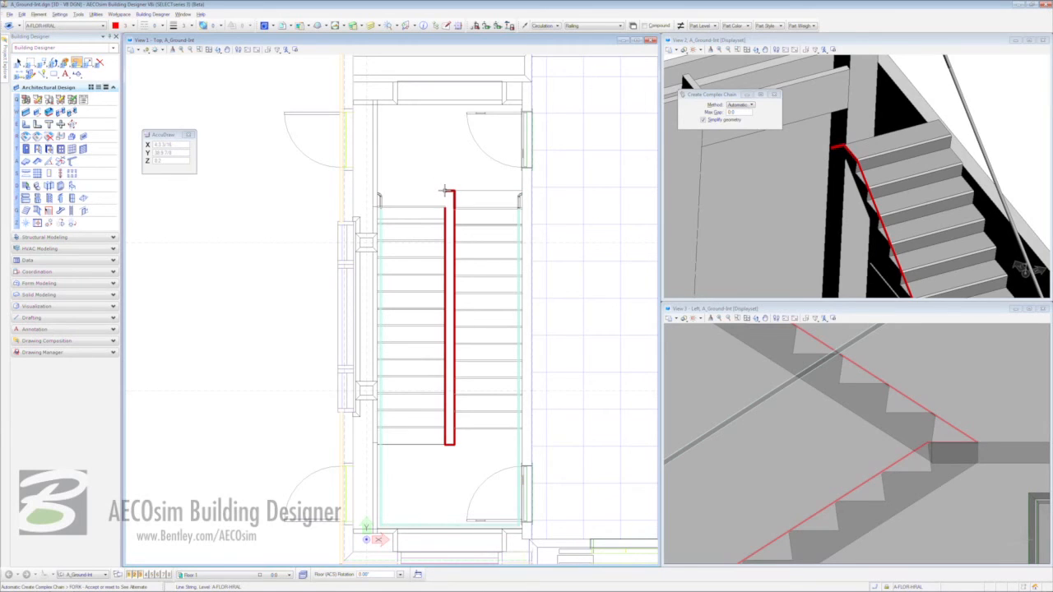
mouse_move(444, 189)
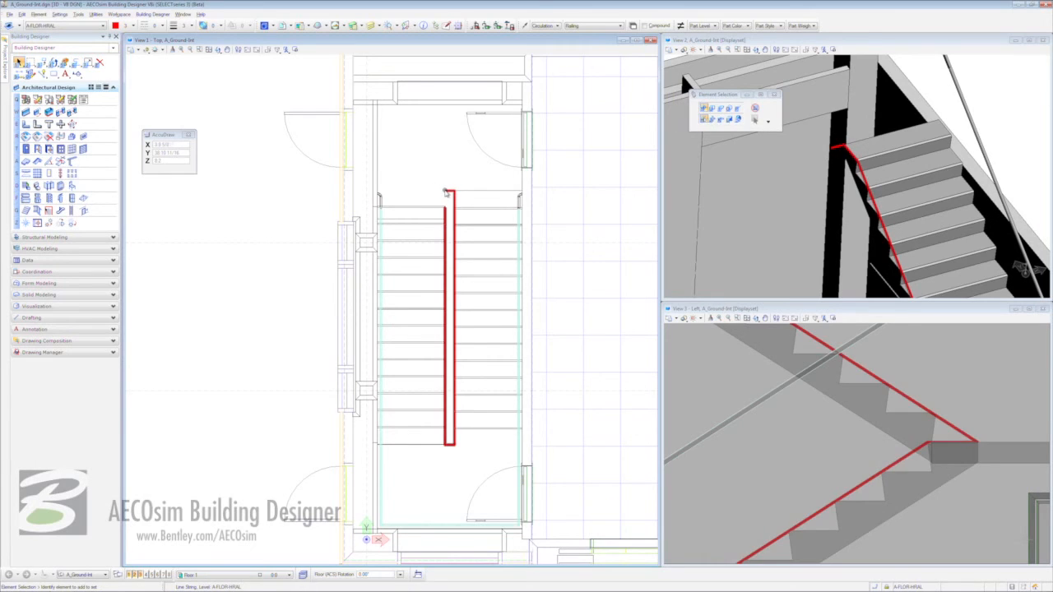
mouse_move(448, 194)
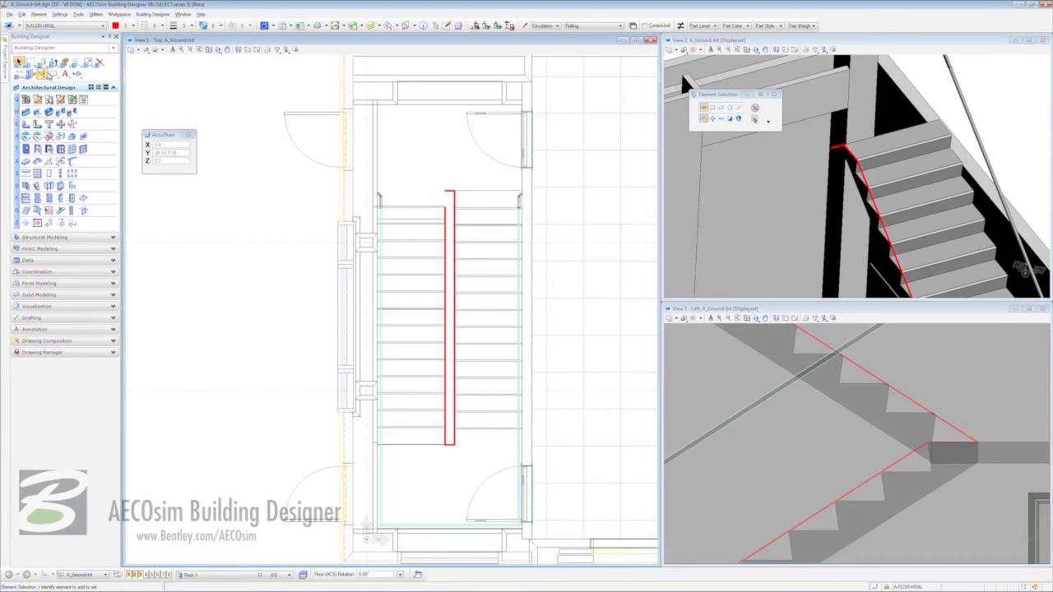
Step: Choose Trim To Intersection from the Modify tools and pick the first handrail line
click(152, 26)
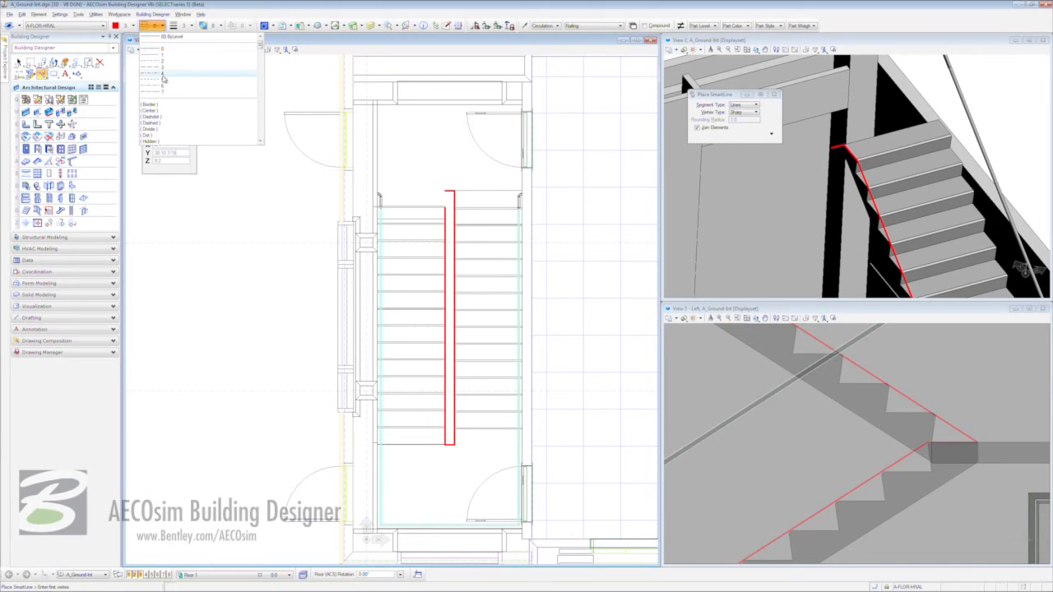
click(163, 72)
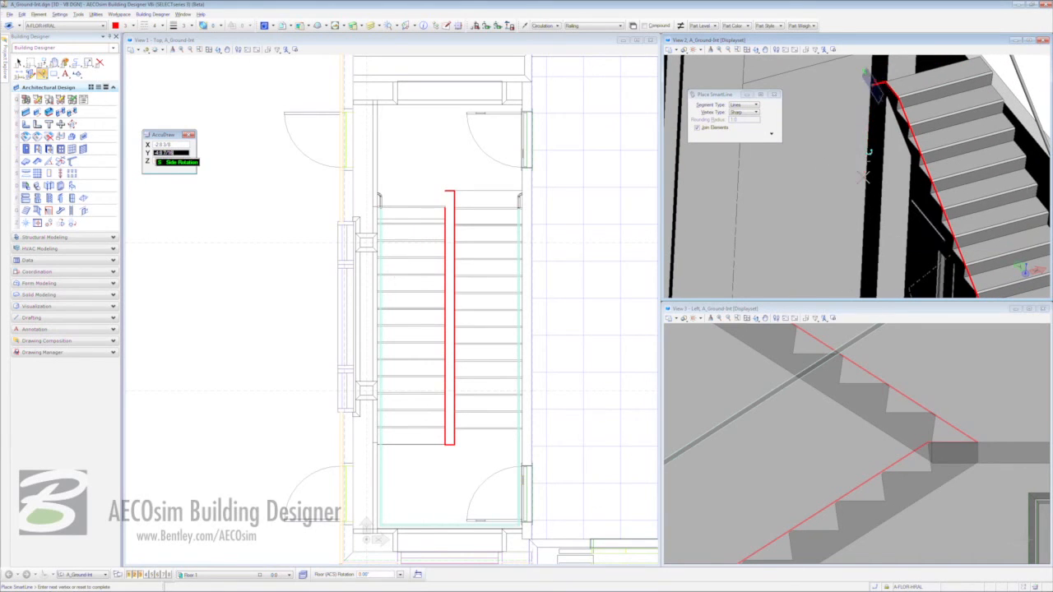
mouse_move(864, 198)
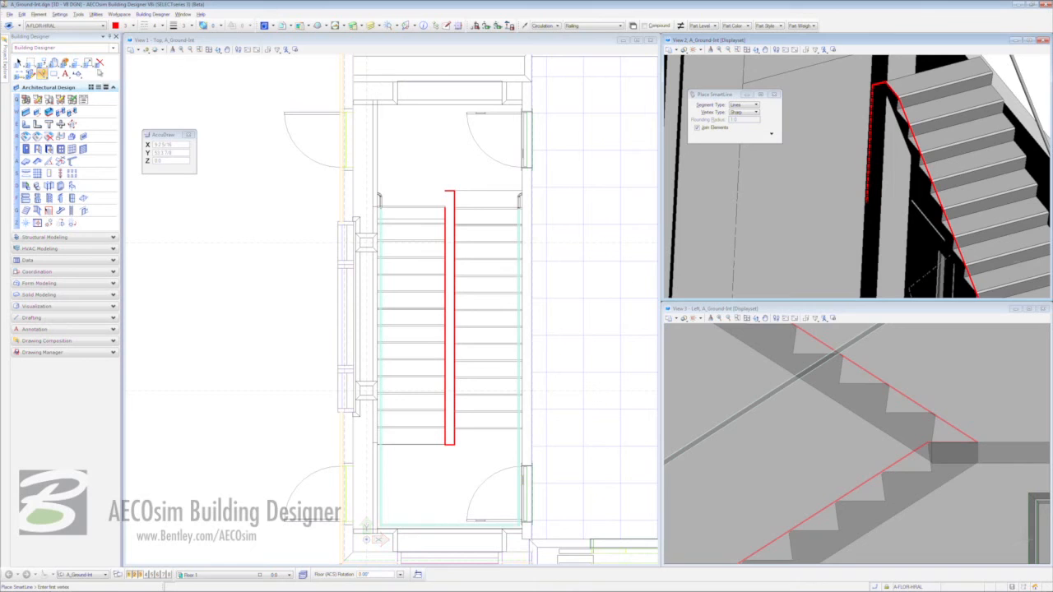
click(89, 63)
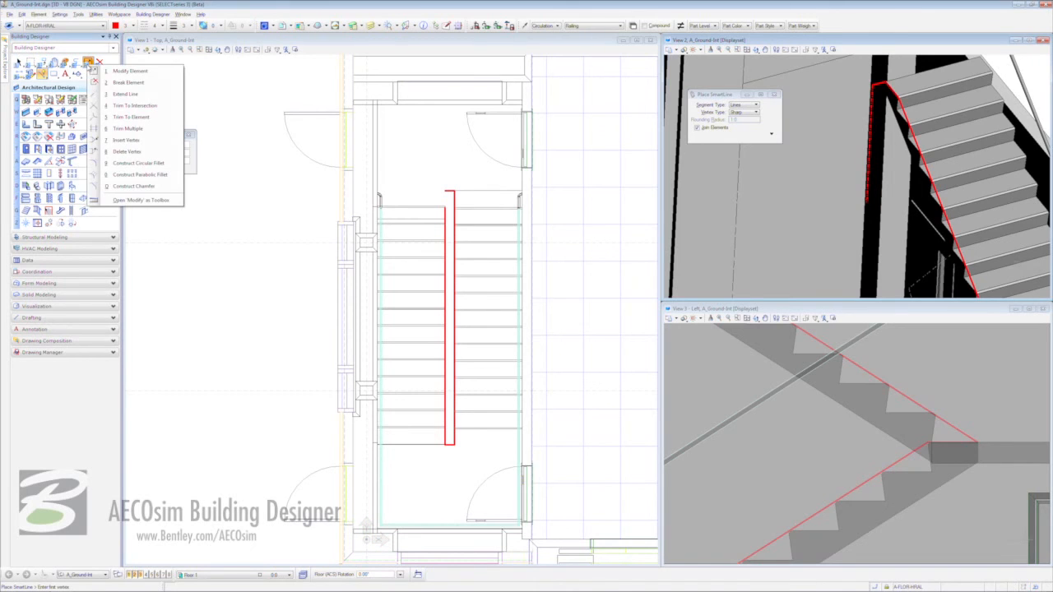
mouse_move(135, 105)
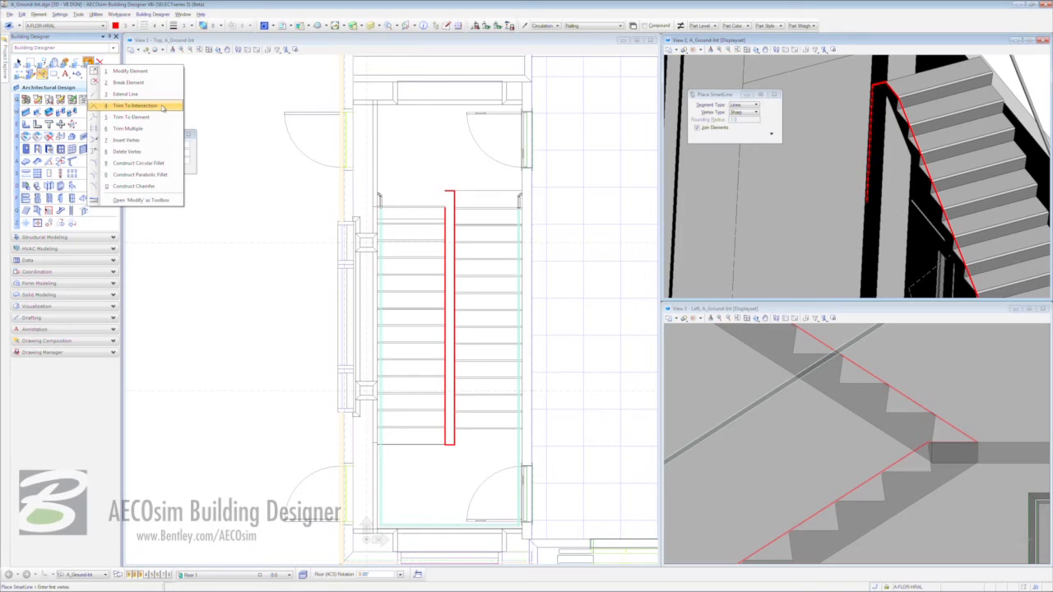
click(135, 105)
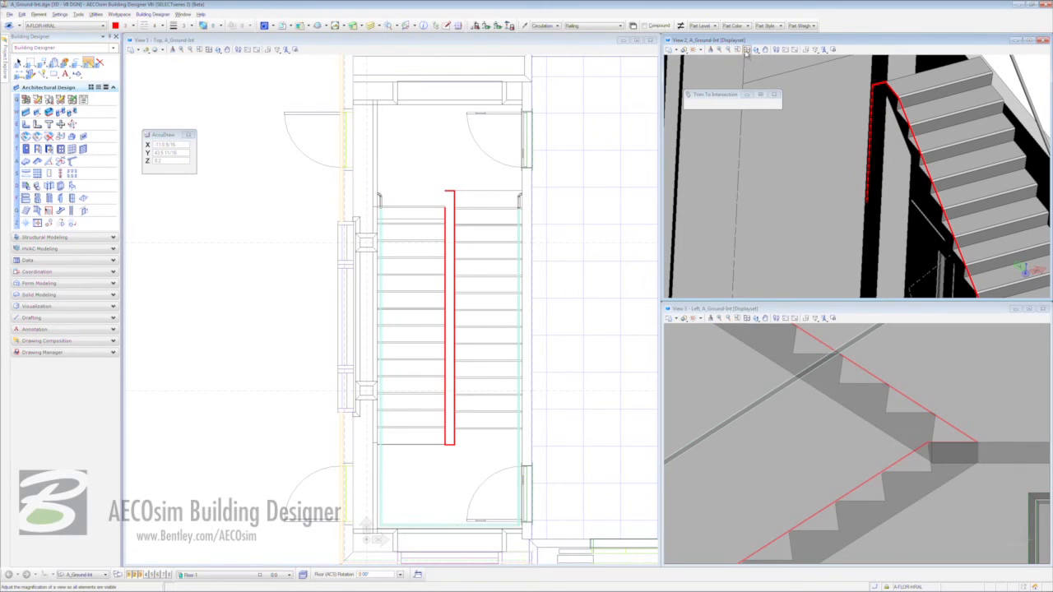
click(747, 50)
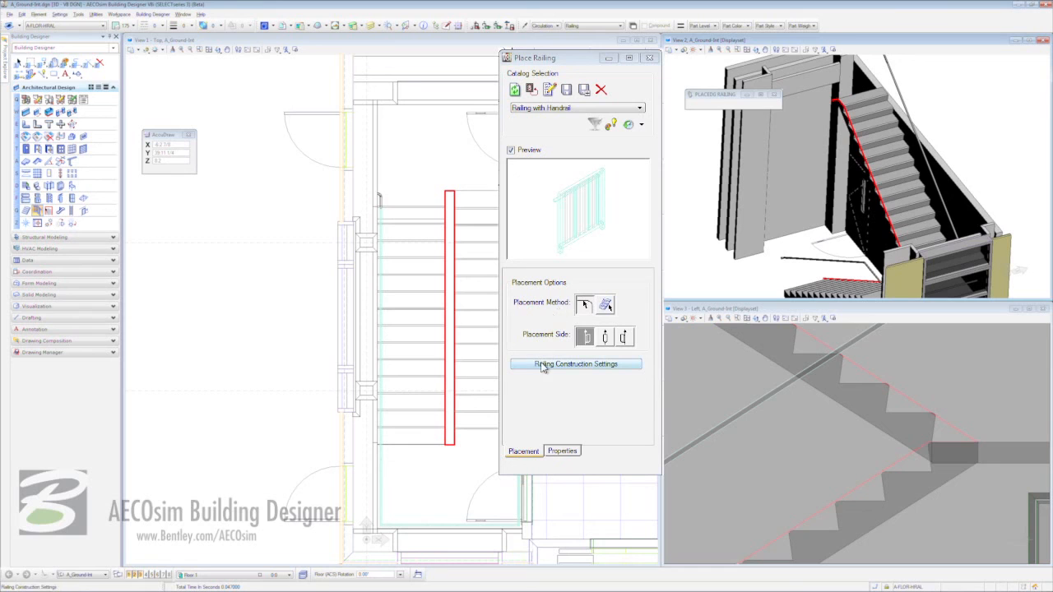
Step: In Railing Construction Settings, set start, end and intermediate post base offsets to -0.10
click(576, 364)
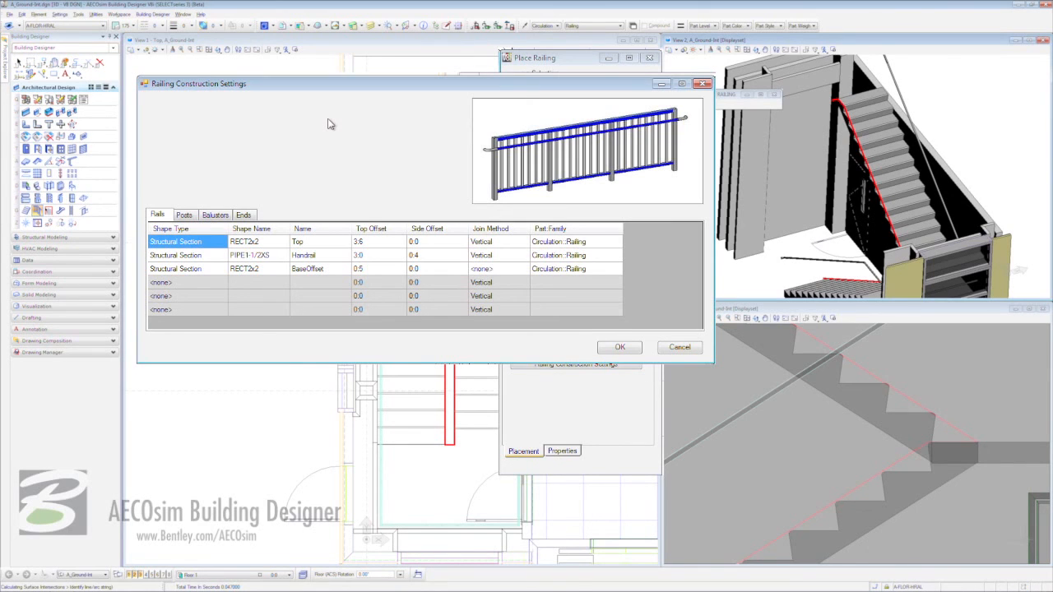
mouse_move(320, 135)
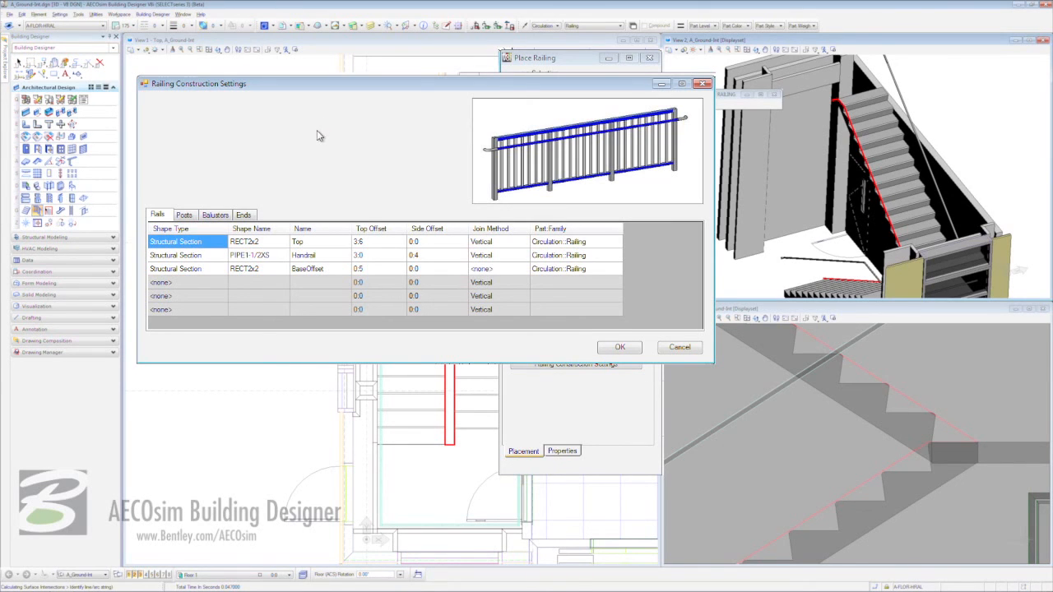
mouse_move(315, 135)
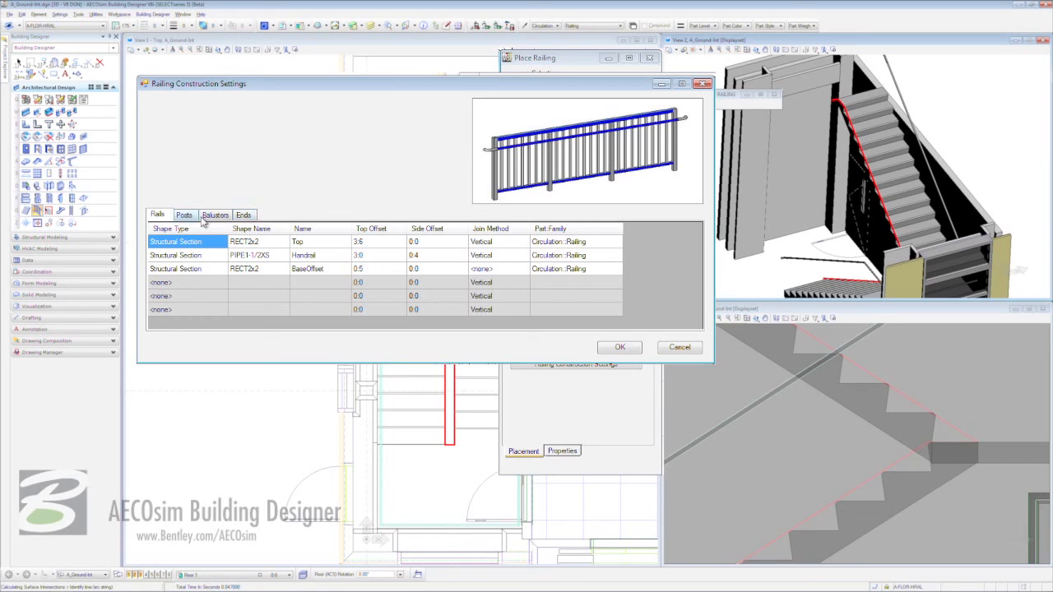
click(184, 214)
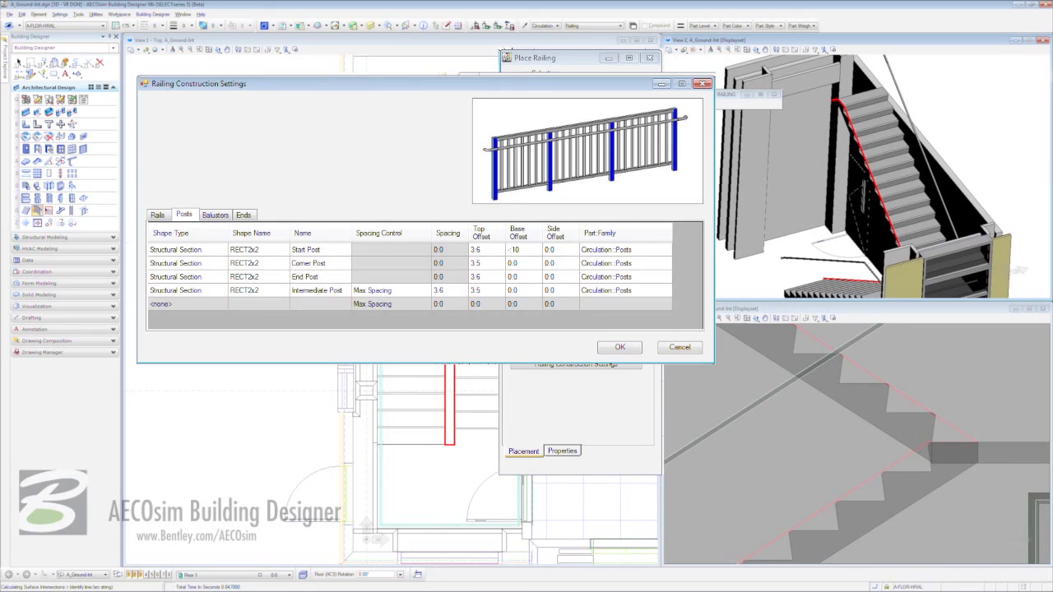
click(516, 250)
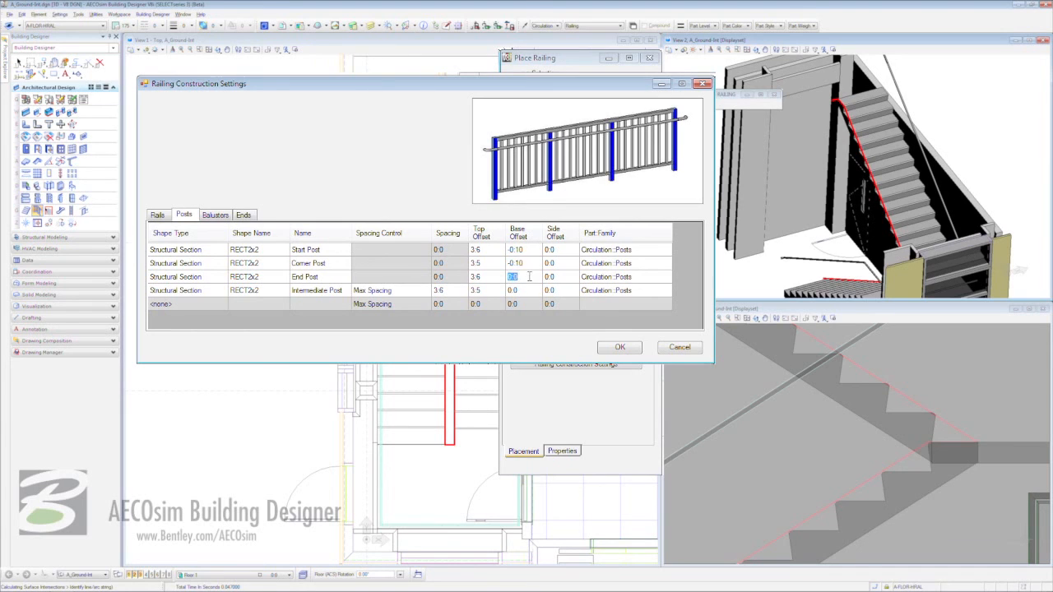
click(515, 290)
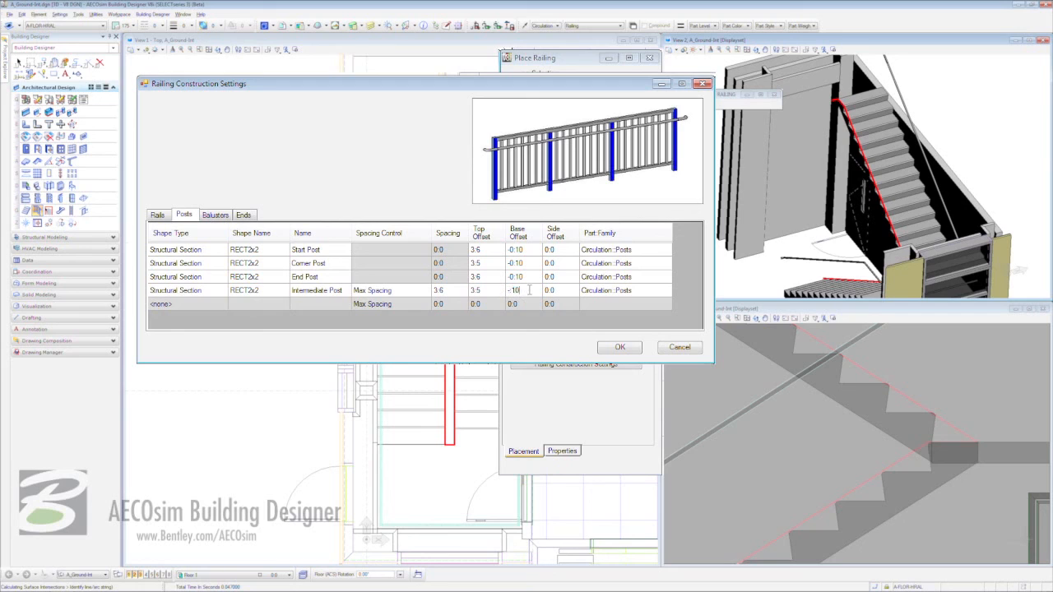
click(517, 276)
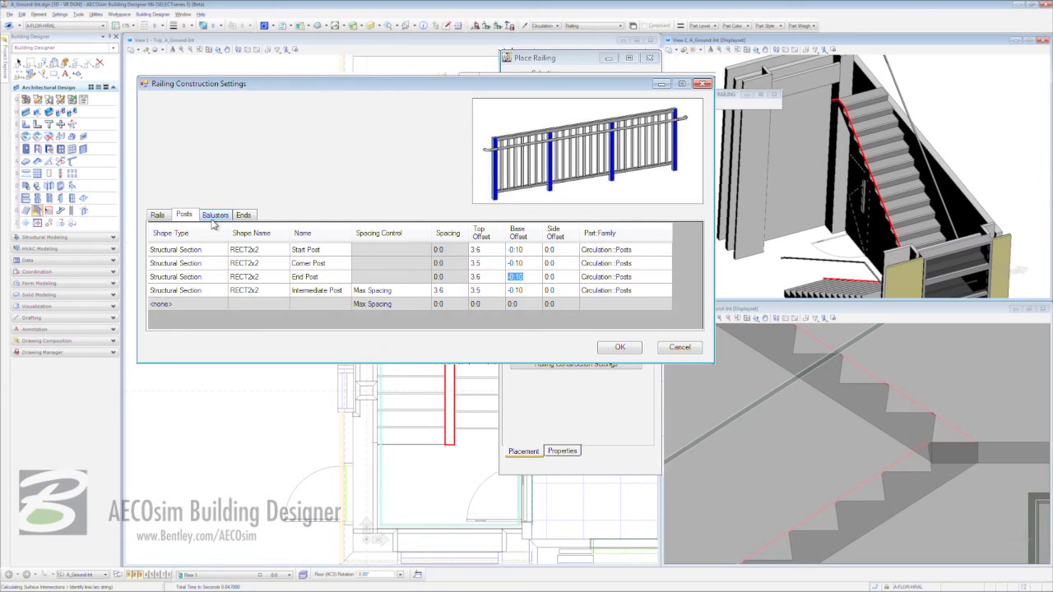
Step: Review the baluster profile shape options and confirm the settings to resume railing placement
click(214, 214)
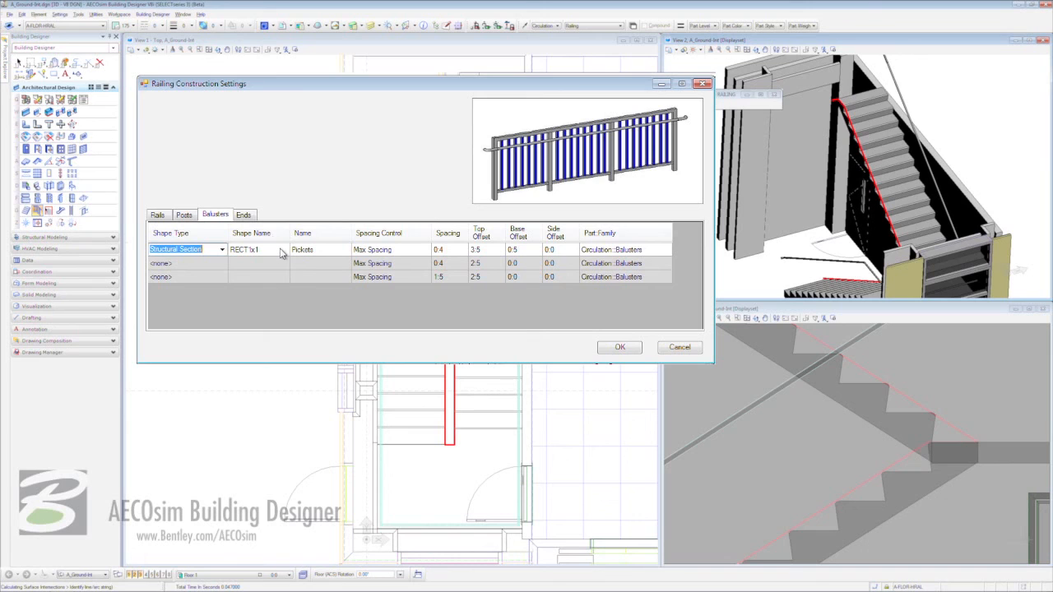
click(283, 250)
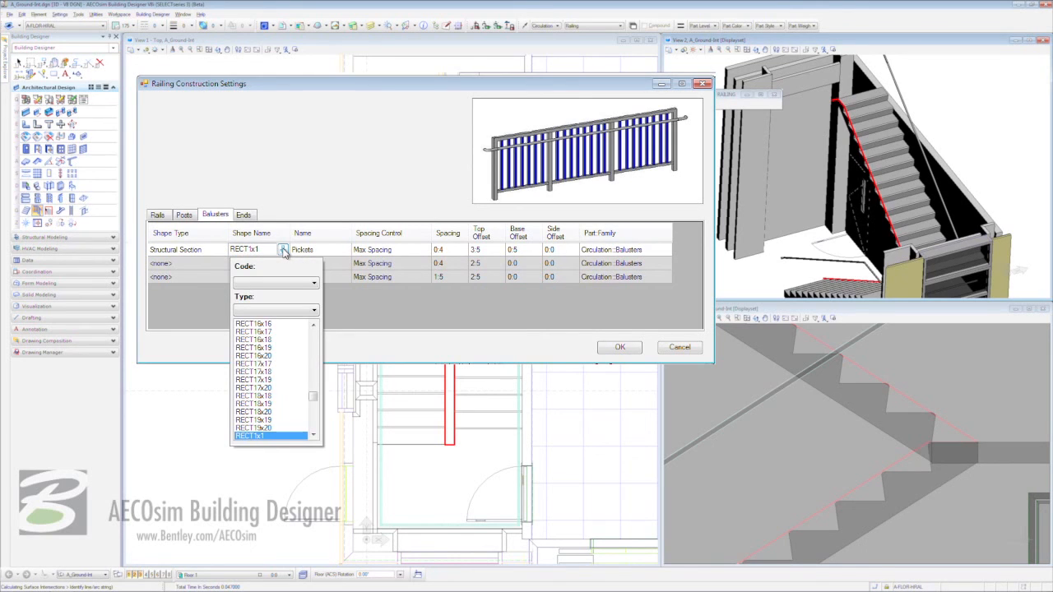
mouse_move(283, 401)
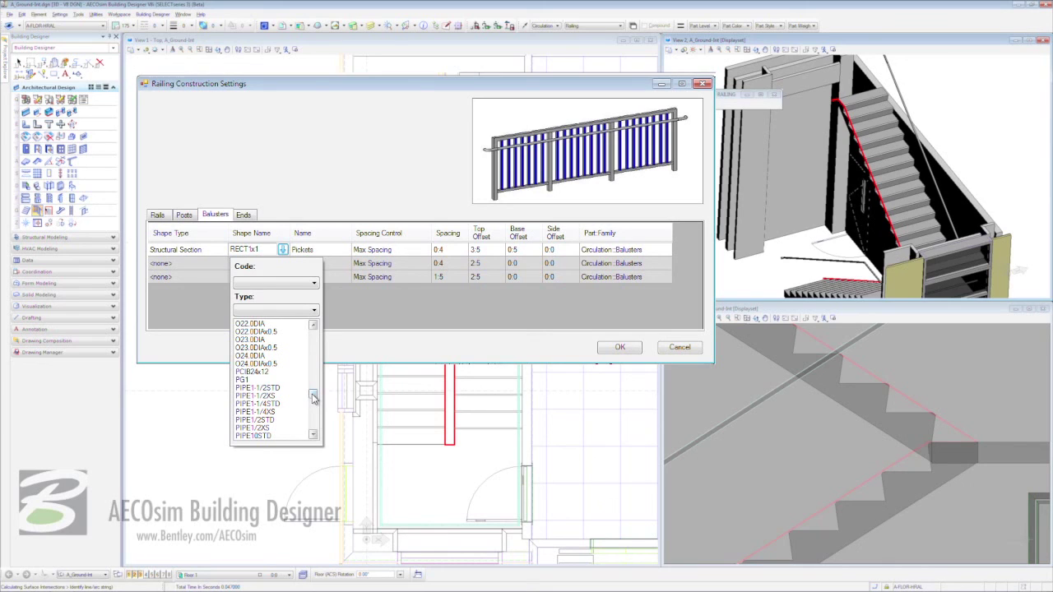
click(257, 403)
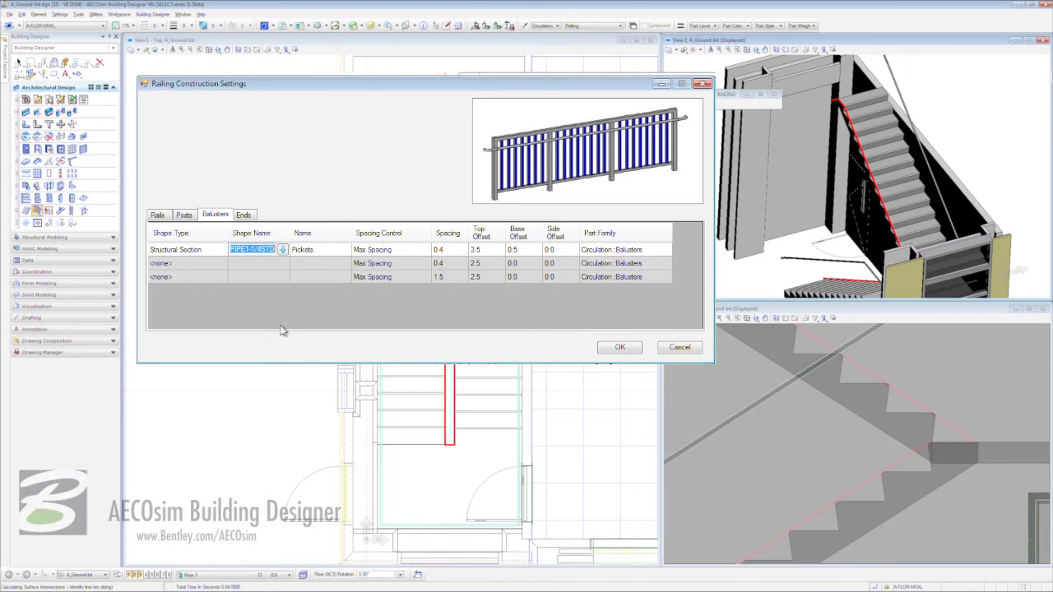
click(618, 346)
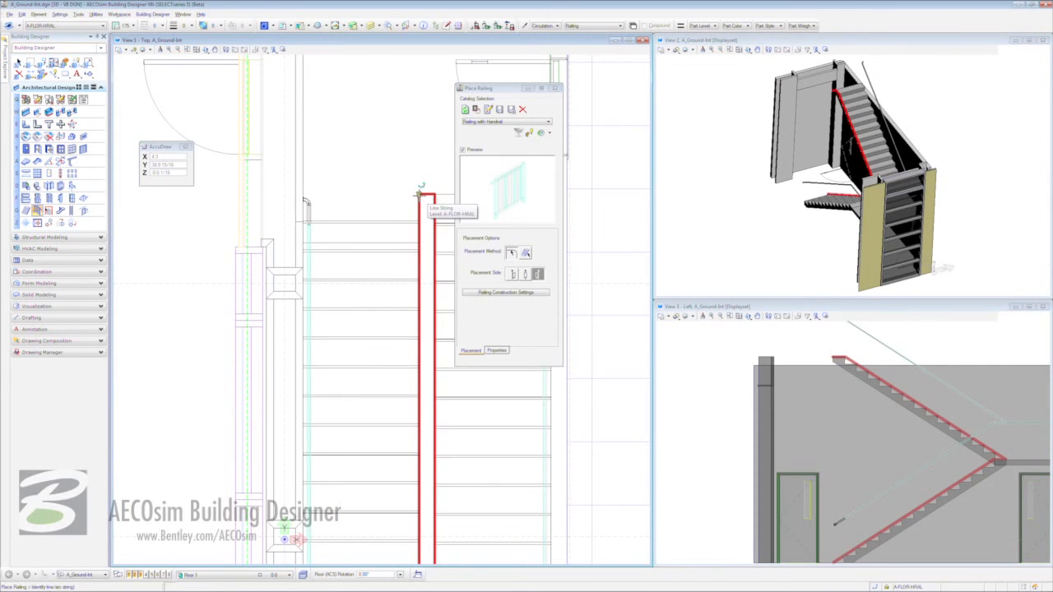